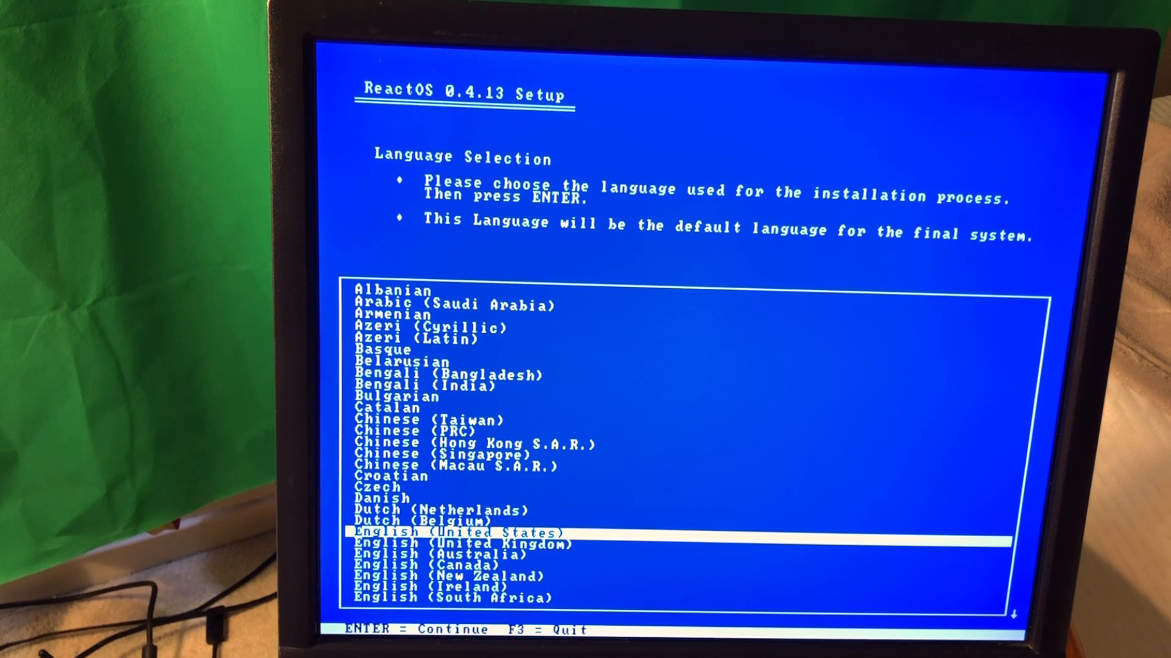
- Begin installation in English (United States) and continue past the alpha-stage warning
{"action": "key", "text": "enter"}
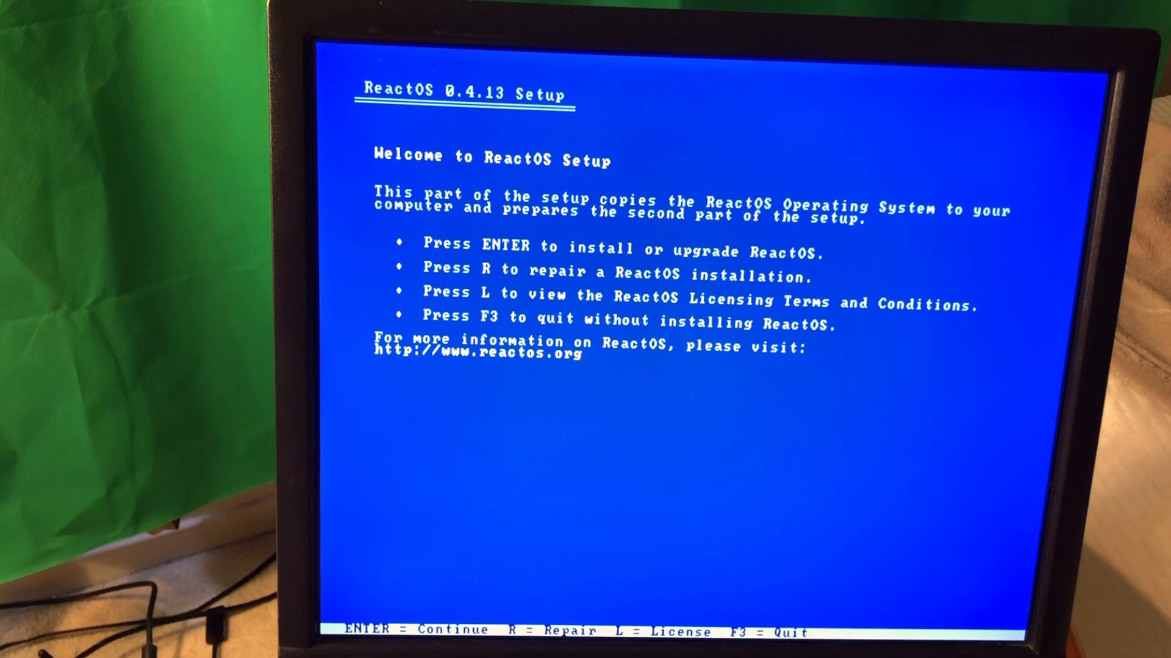
{"action": "key", "text": "enter"}
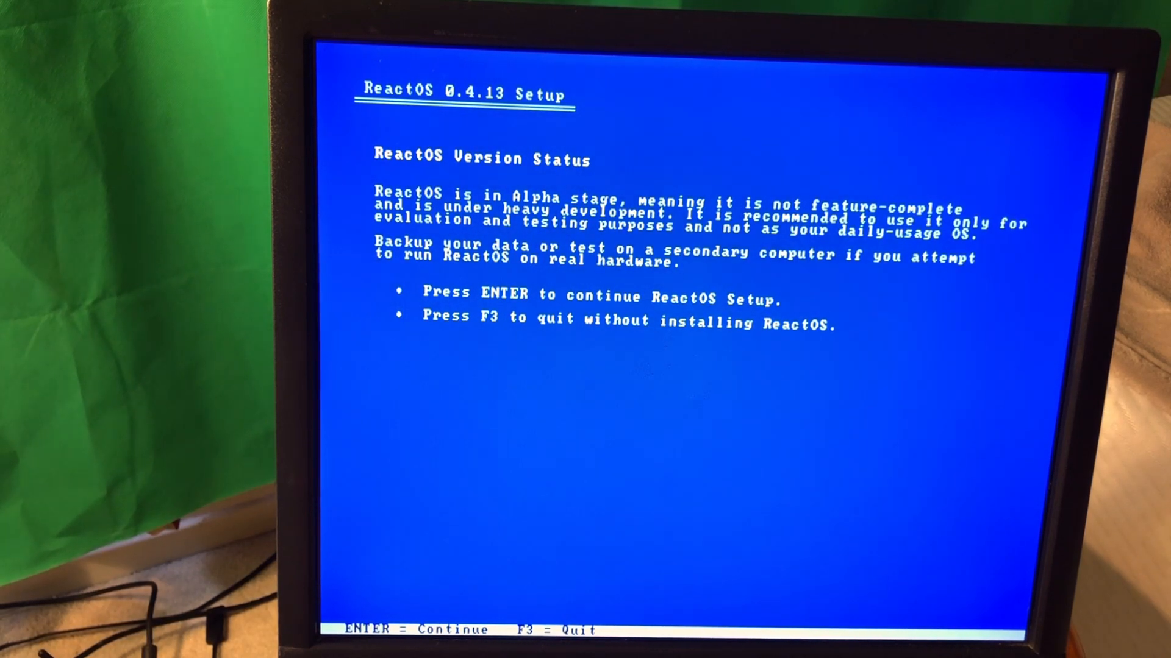
{"action": "key", "text": "enter"}
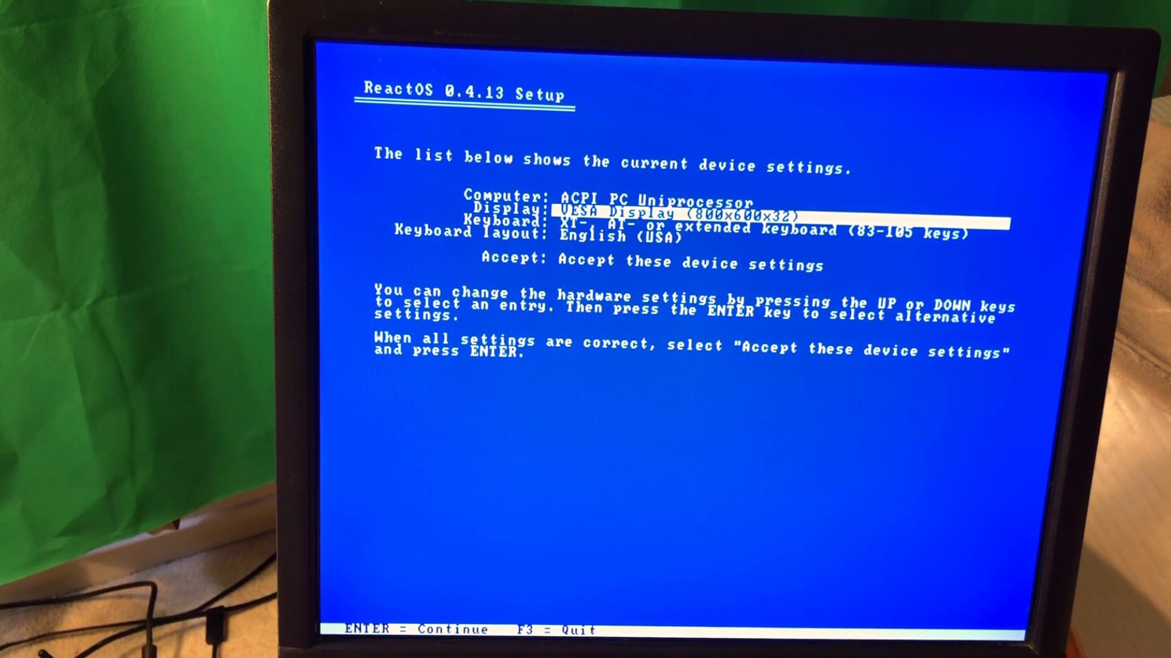
- Keep the 800x600x32 display type and accept the detected device settings
{"action": "key", "text": "enter"}
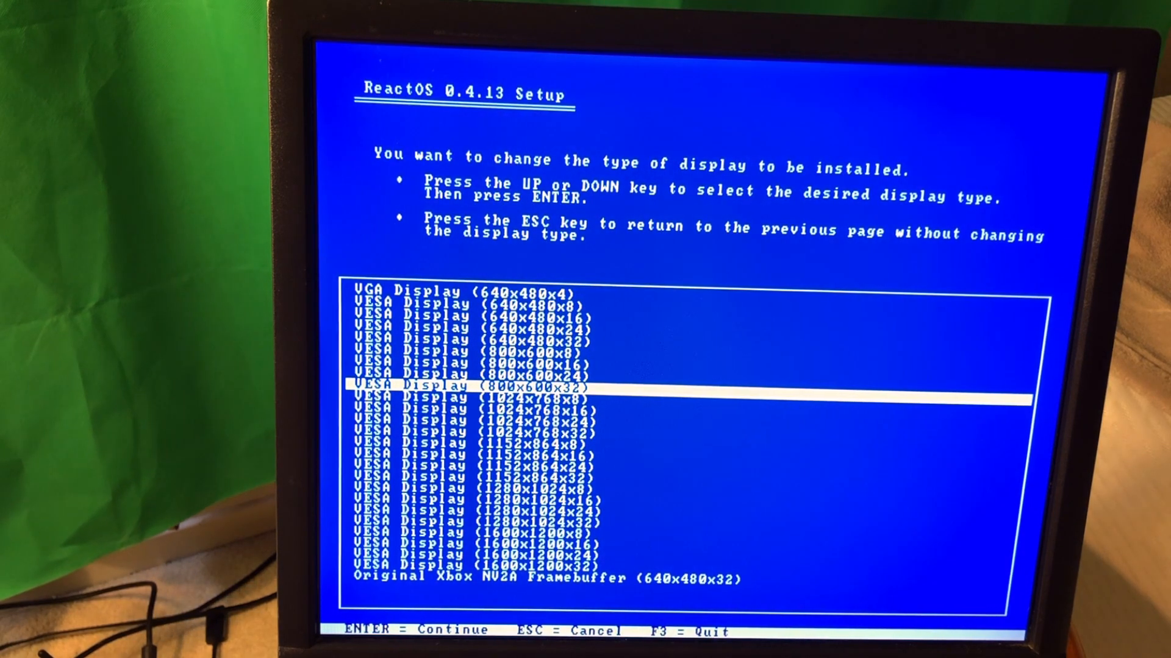
{"action": "key", "text": "enter"}
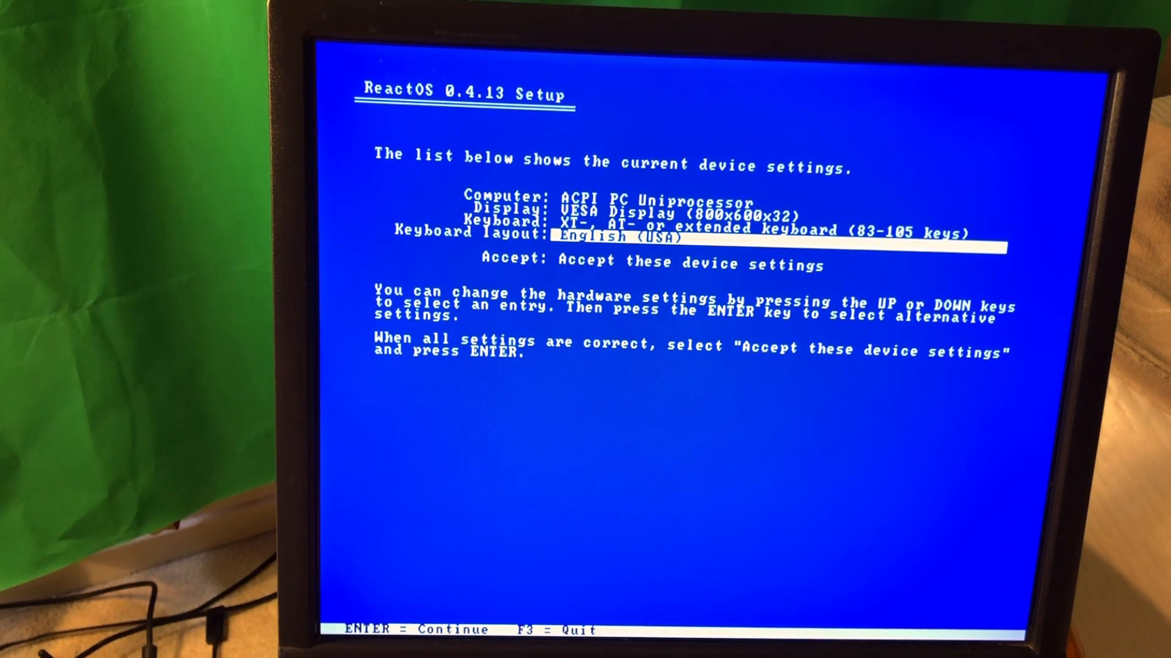
{"action": "key", "text": "Down"}
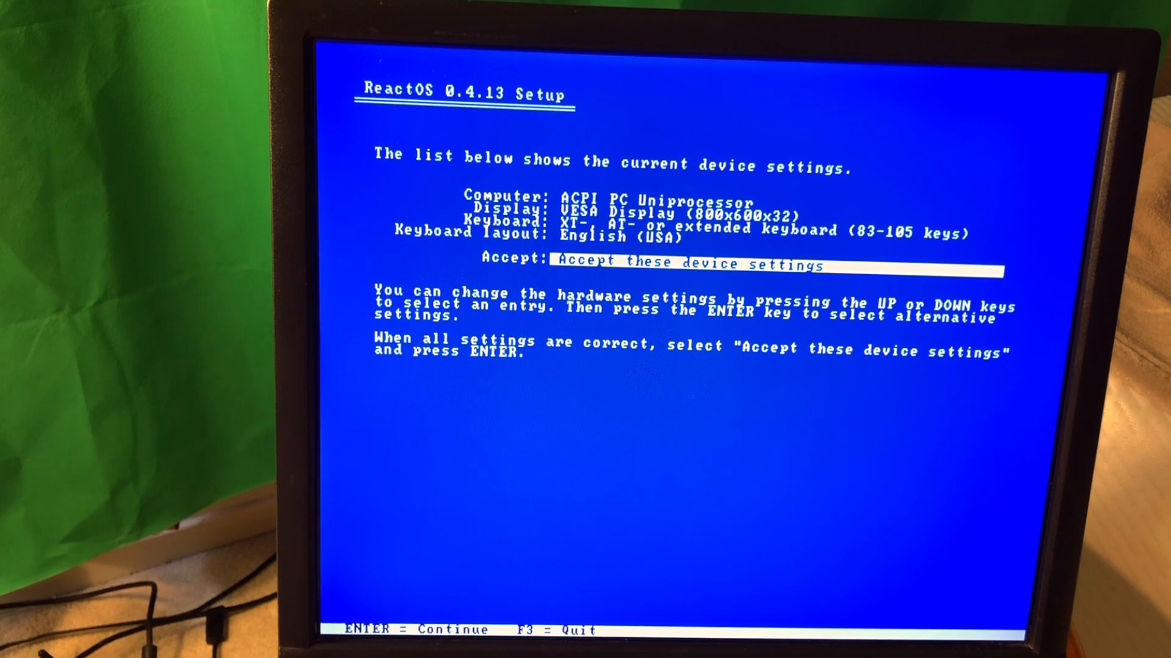
{"action": "key", "text": "enter"}
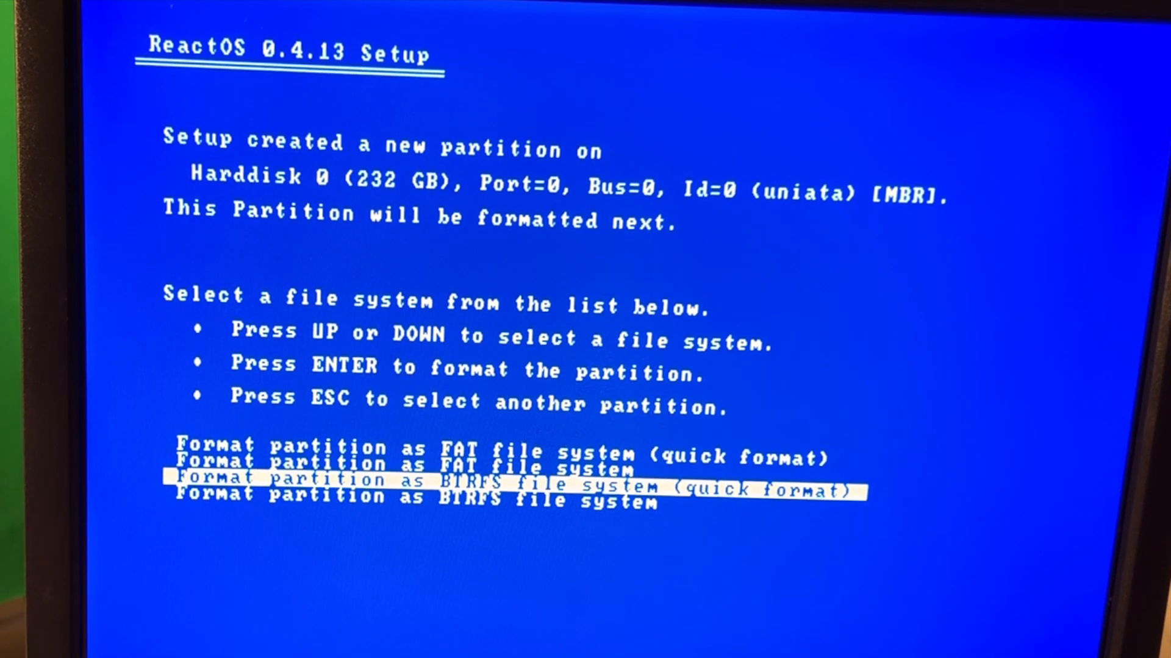
- Format the new partition as FAT with a quick format
{"action": "key", "text": "Up"}
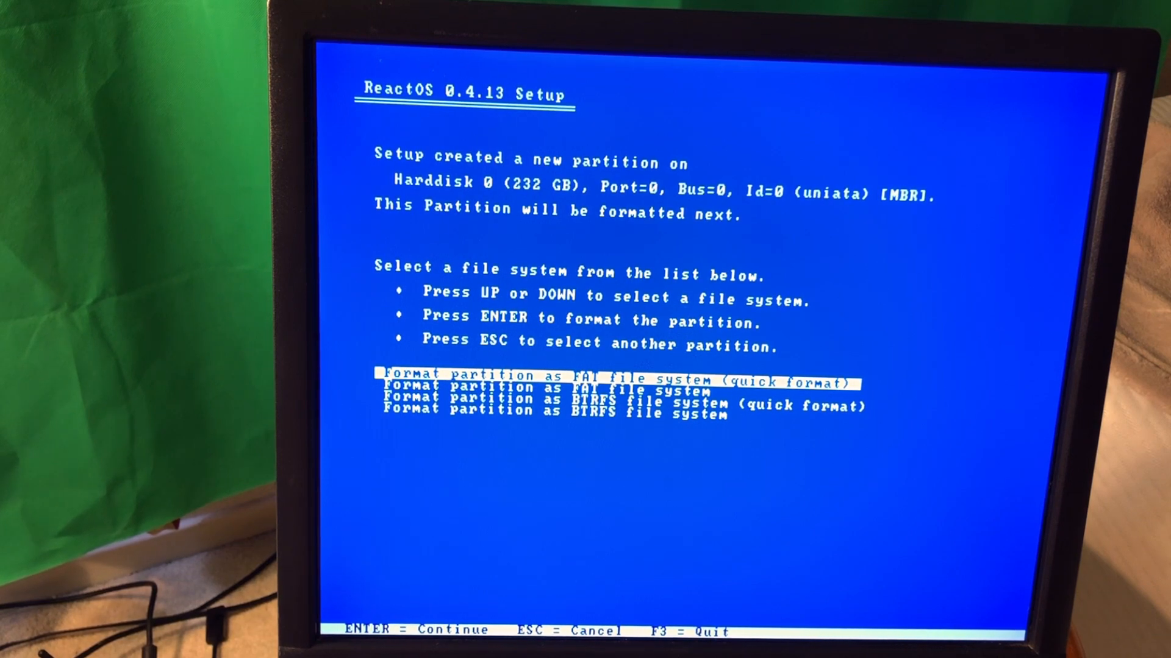
{"action": "key", "text": "enter"}
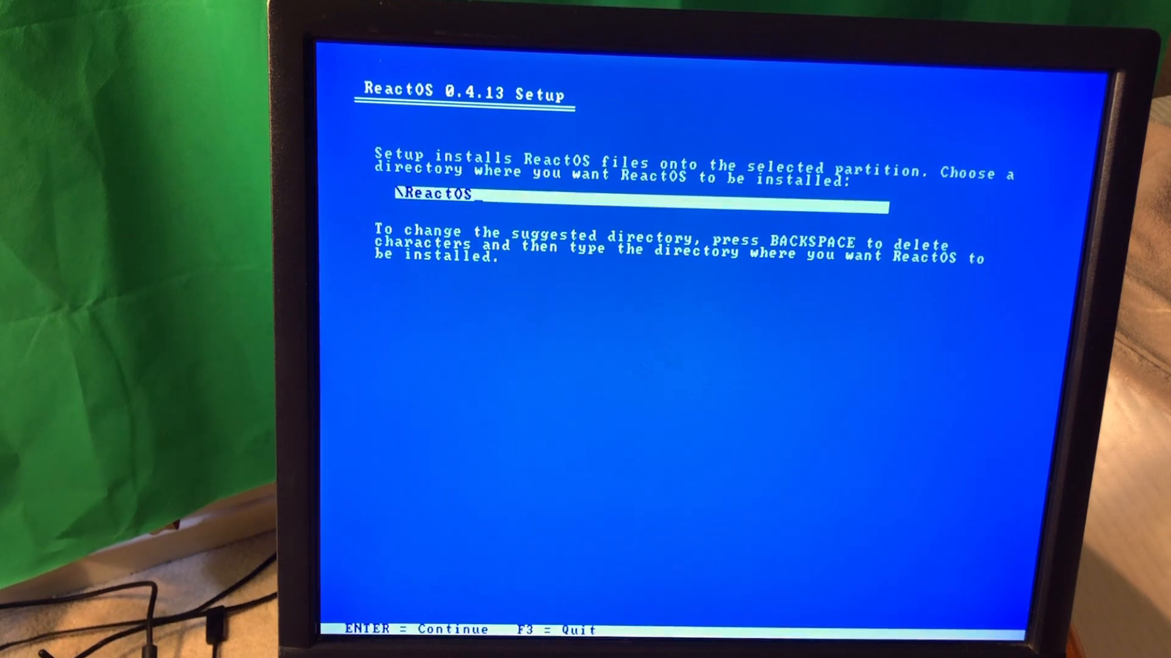
- Install into \ReactOS with the boot loader on the hard disk's MBR and VBR
{"action": "key", "text": "enter"}
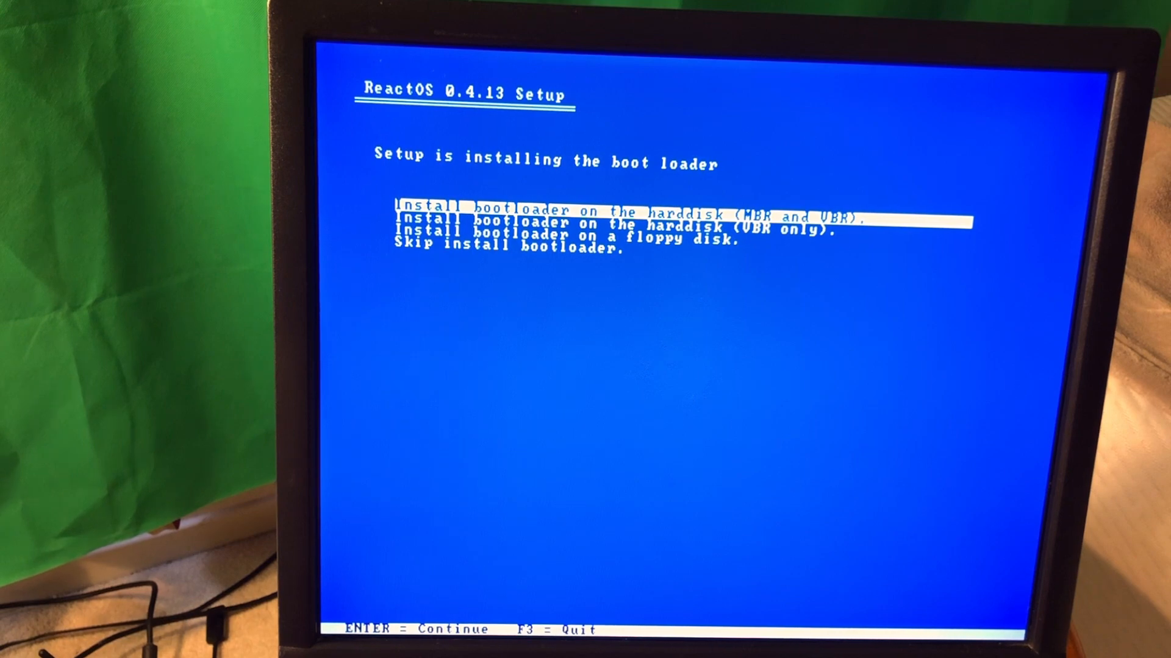
{"action": "key", "text": "enter"}
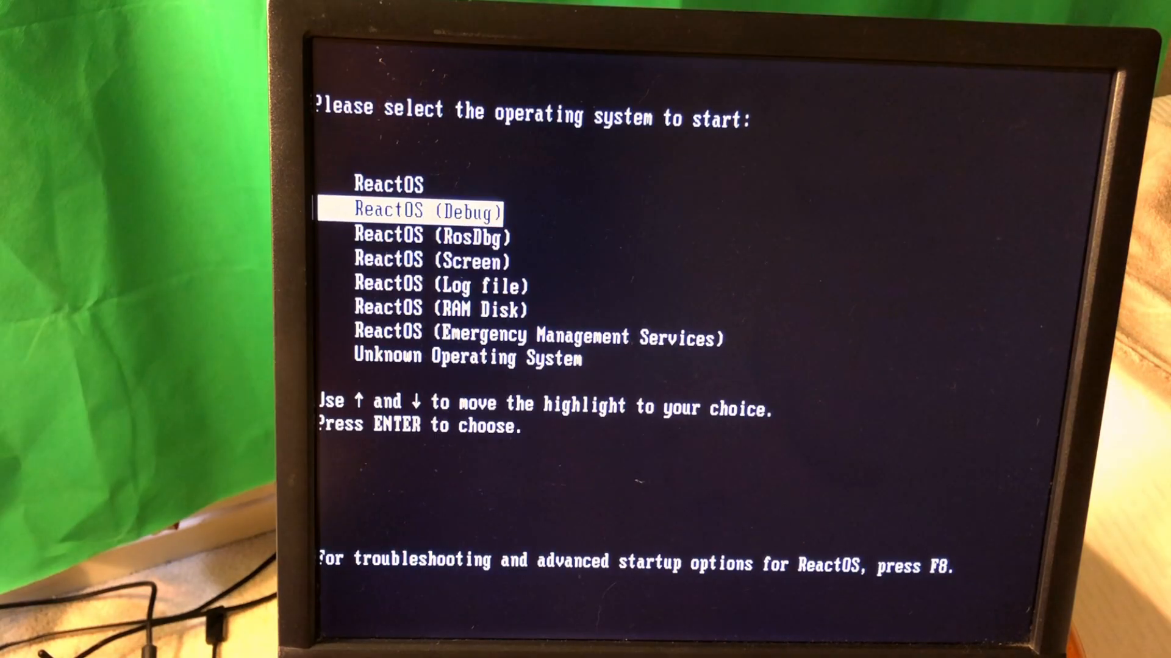
- Boot the standard ReactOS entry from the boot menu to continue setup
{"action": "key", "text": "Up"}
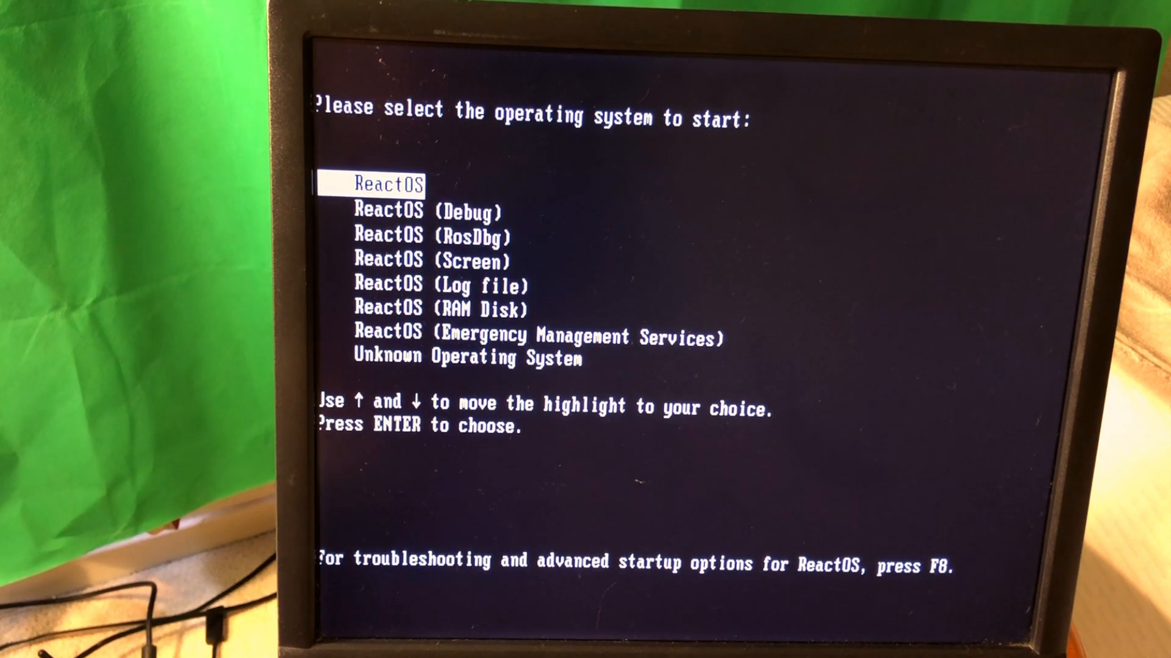
{"action": "key", "text": "enter"}
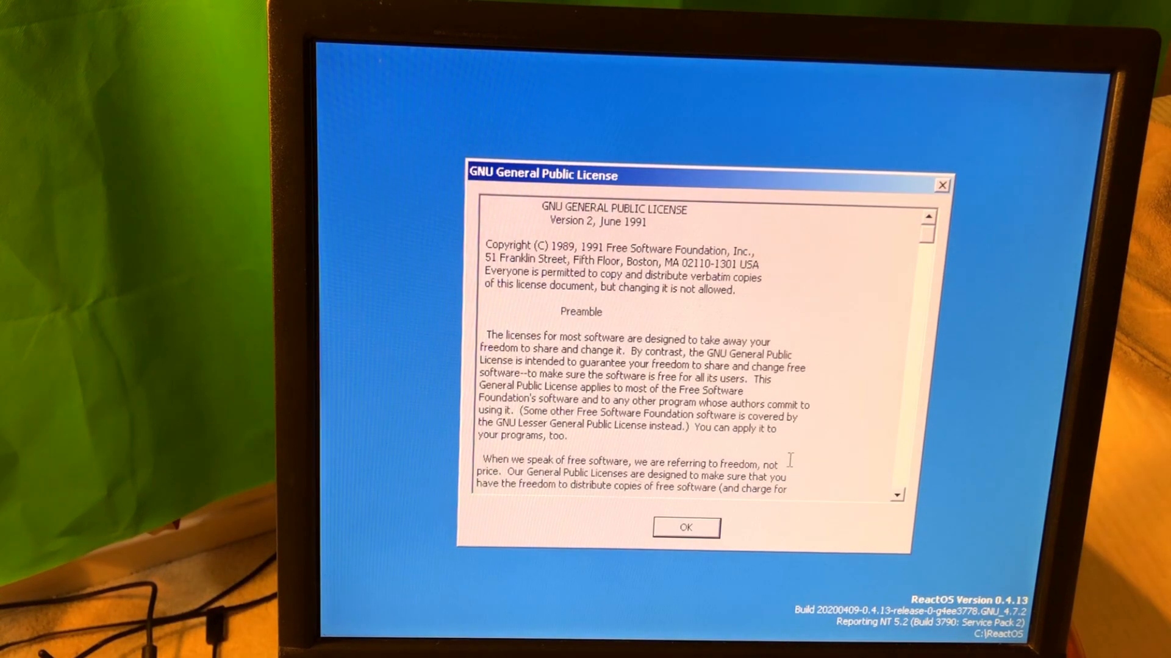
- Acknowledge the GPL and acknowledgements, then register the owner name 'Nomadic'
{"action": "left_click", "coordinate": [684, 528]}
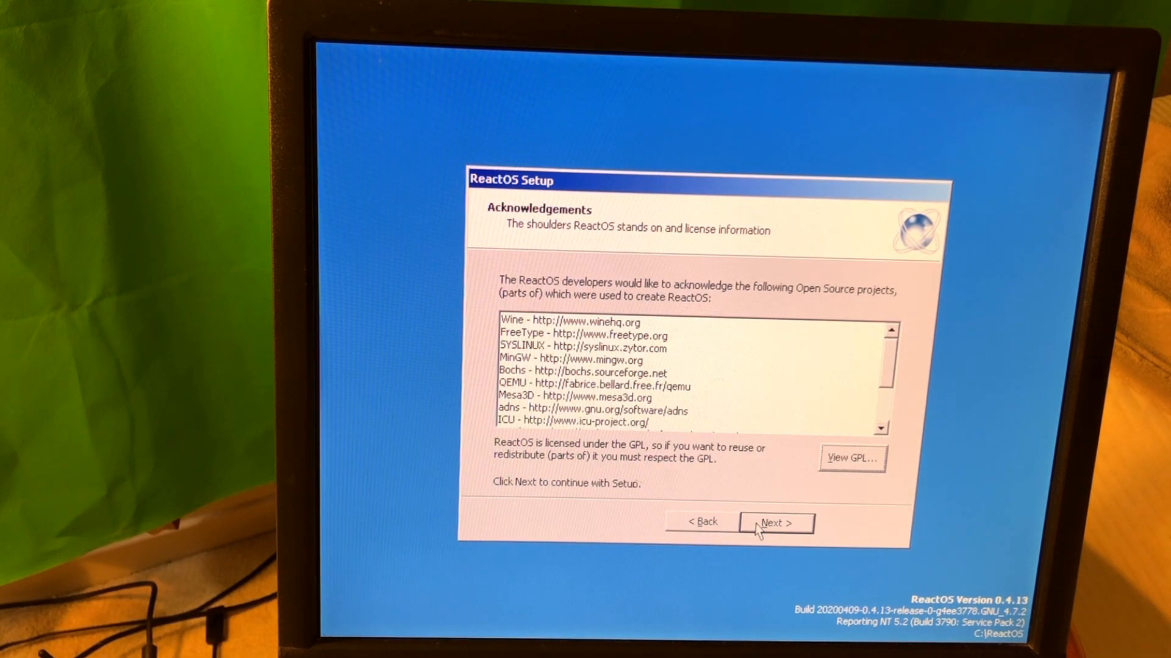
{"action": "left_click", "coordinate": [776, 523]}
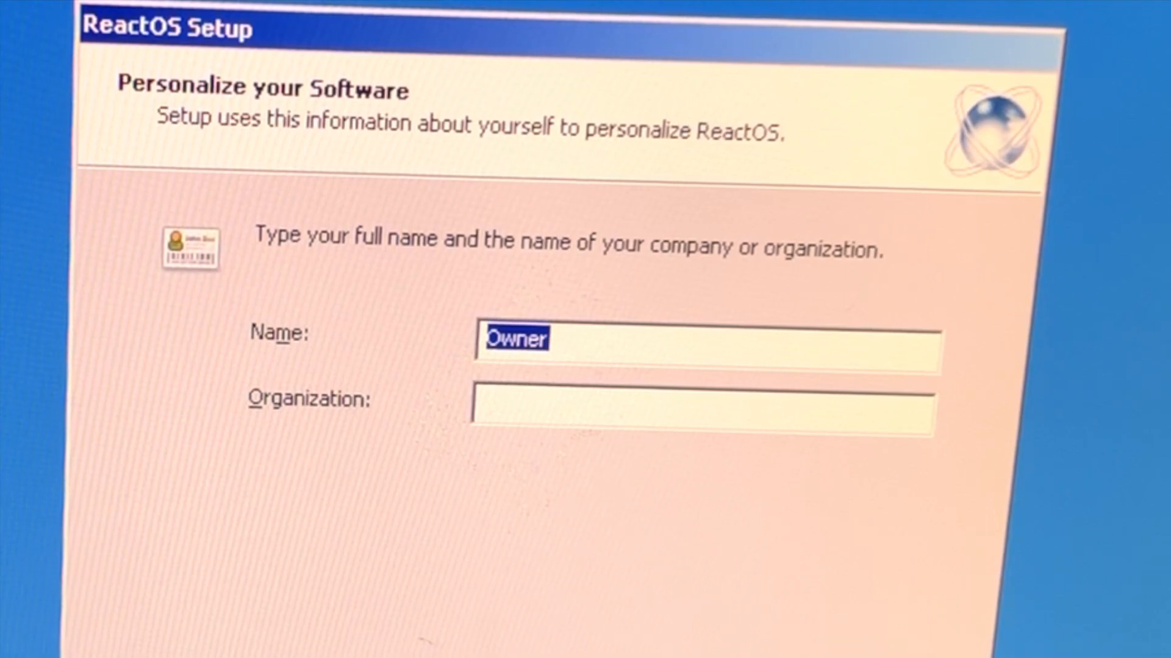
{"action": "type", "text": "Nomadic Dmitry"}
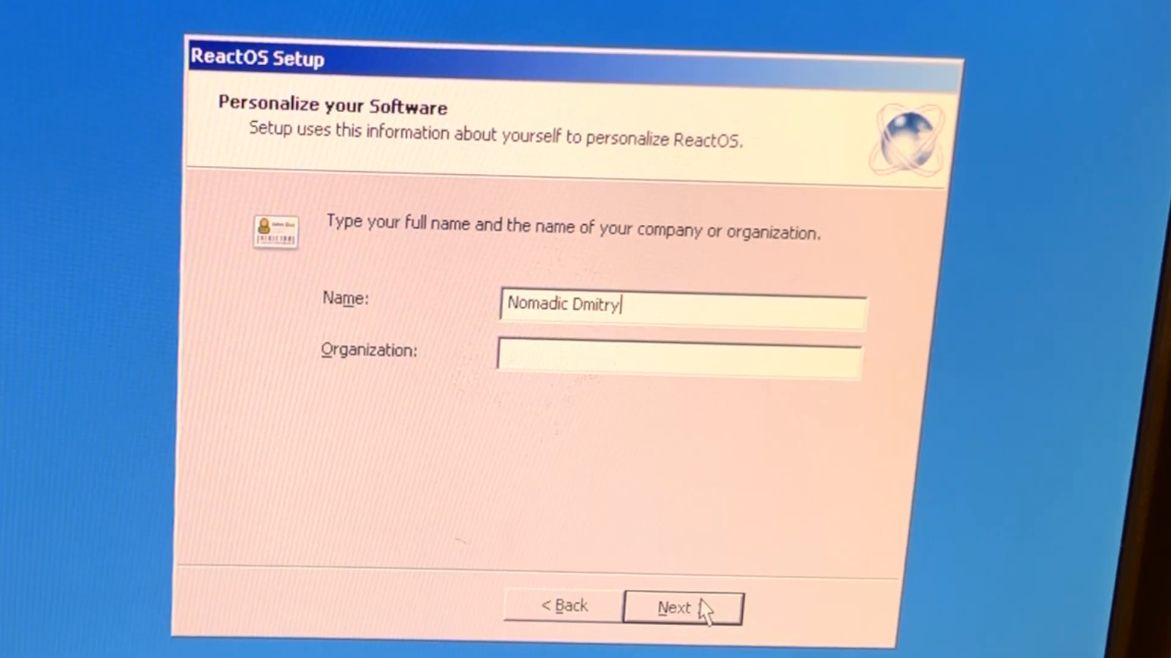
{"action": "left_click", "coordinate": [682, 606]}
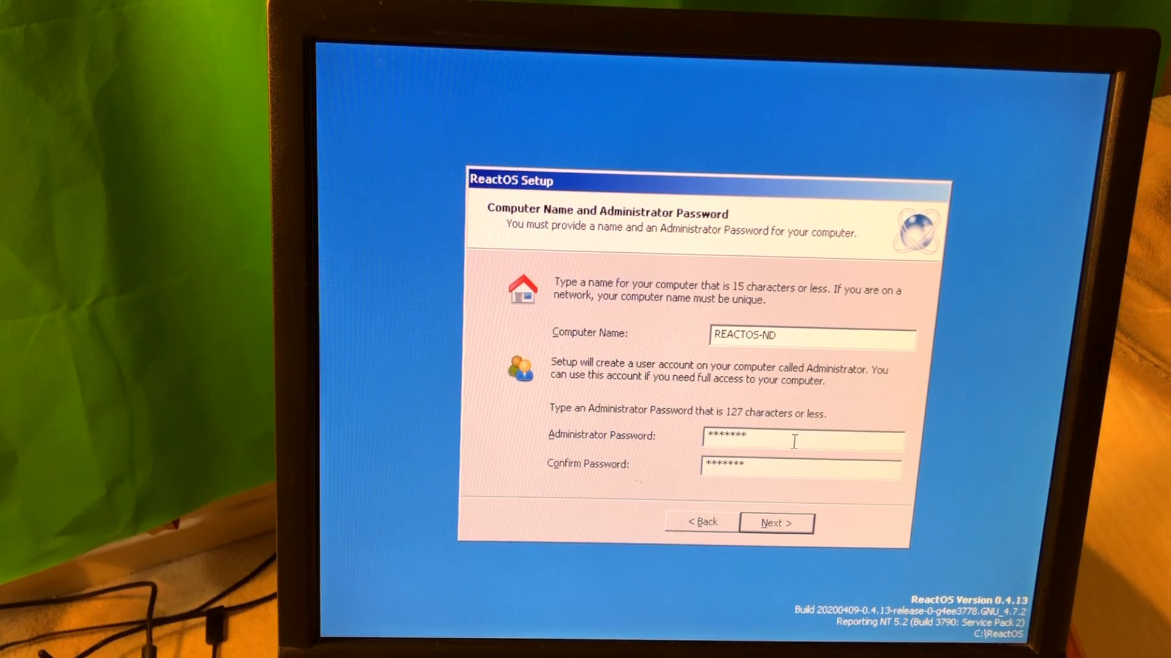
- Accept the computer name, Pacific time zone, Classic theme and WORKGROUP to finish setup
{"action": "left_click", "coordinate": [776, 523]}
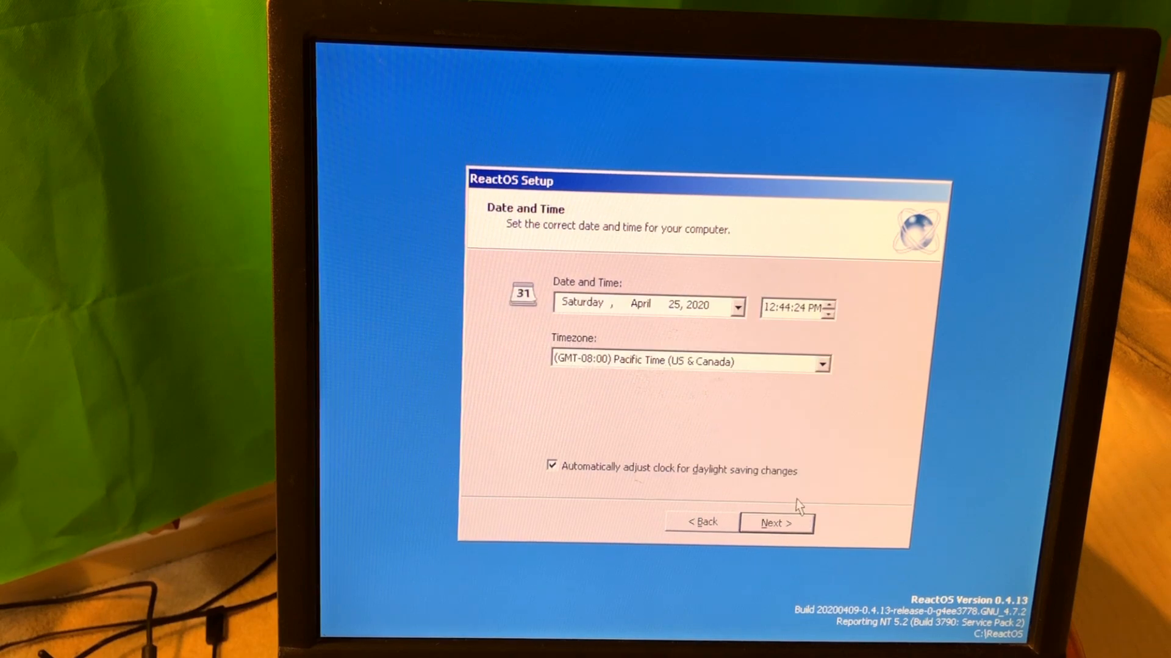
{"action": "left_click", "coordinate": [775, 523]}
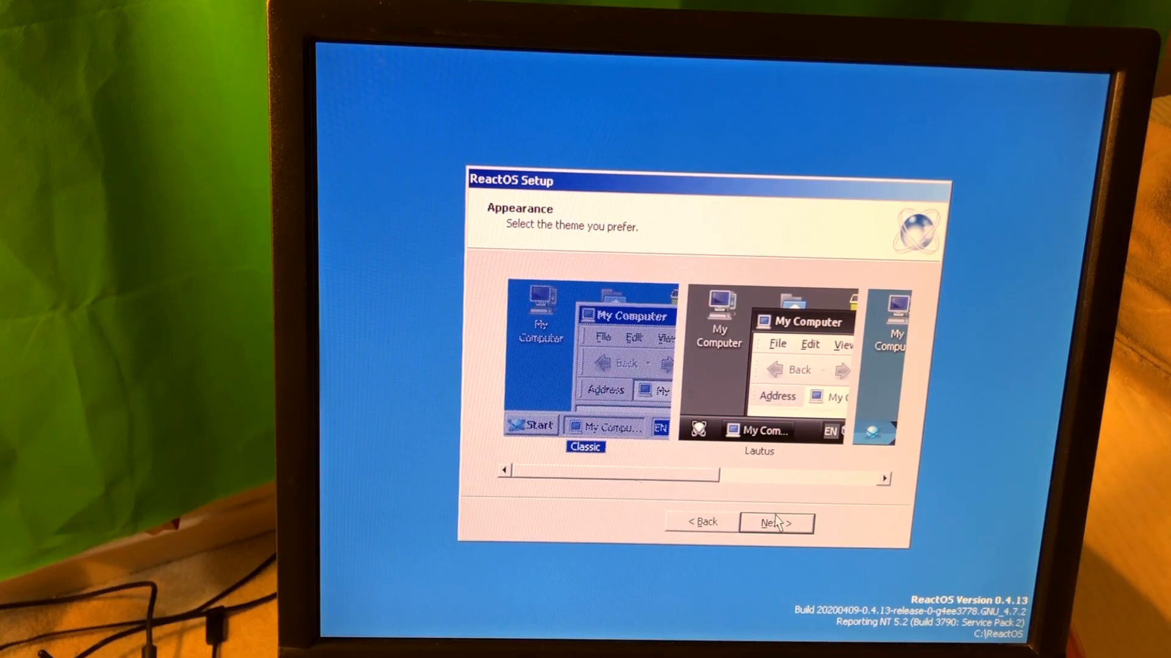
{"action": "left_click", "coordinate": [775, 522]}
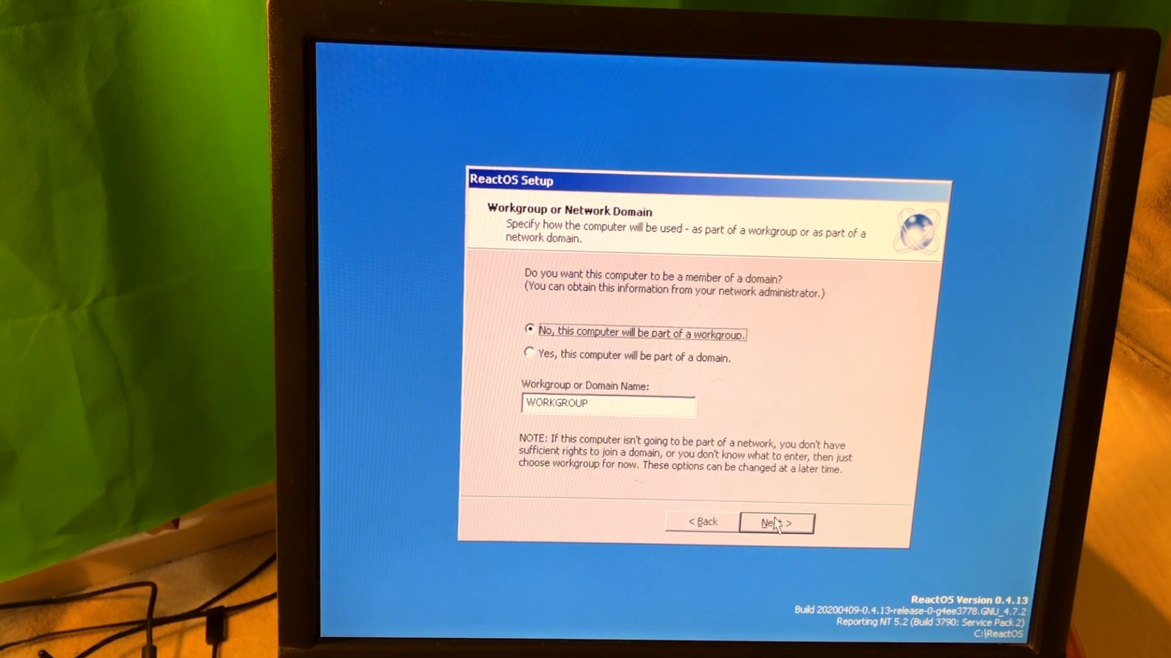
{"action": "left_click", "coordinate": [777, 522]}
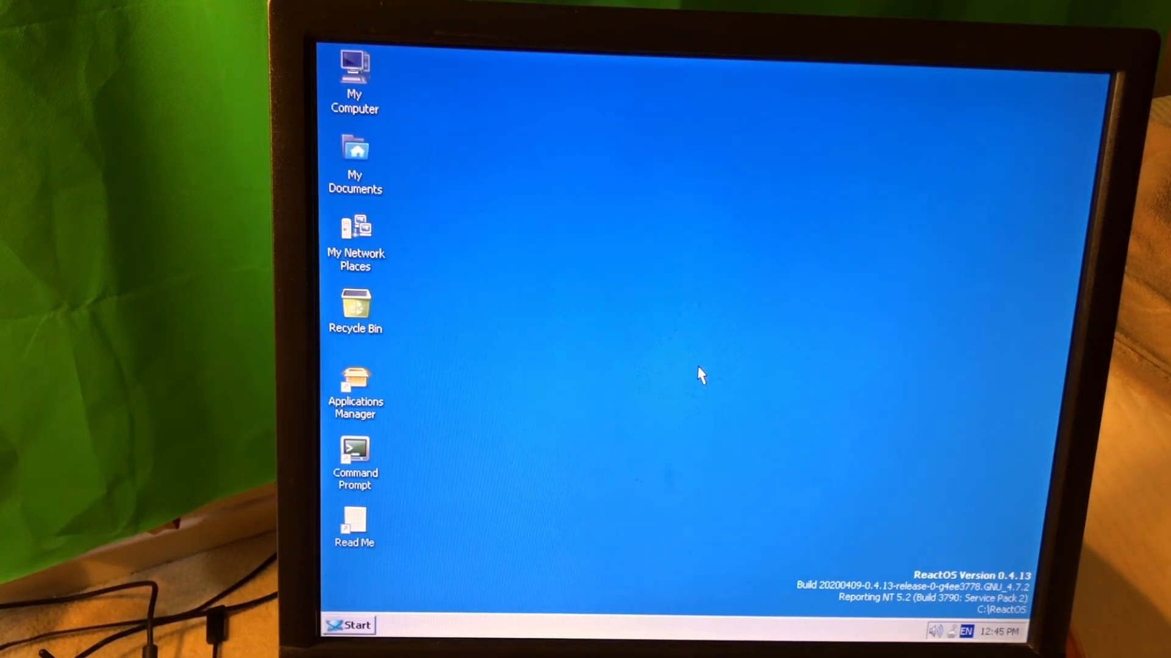
{"action": "mouse_move", "coordinate": [663, 510]}
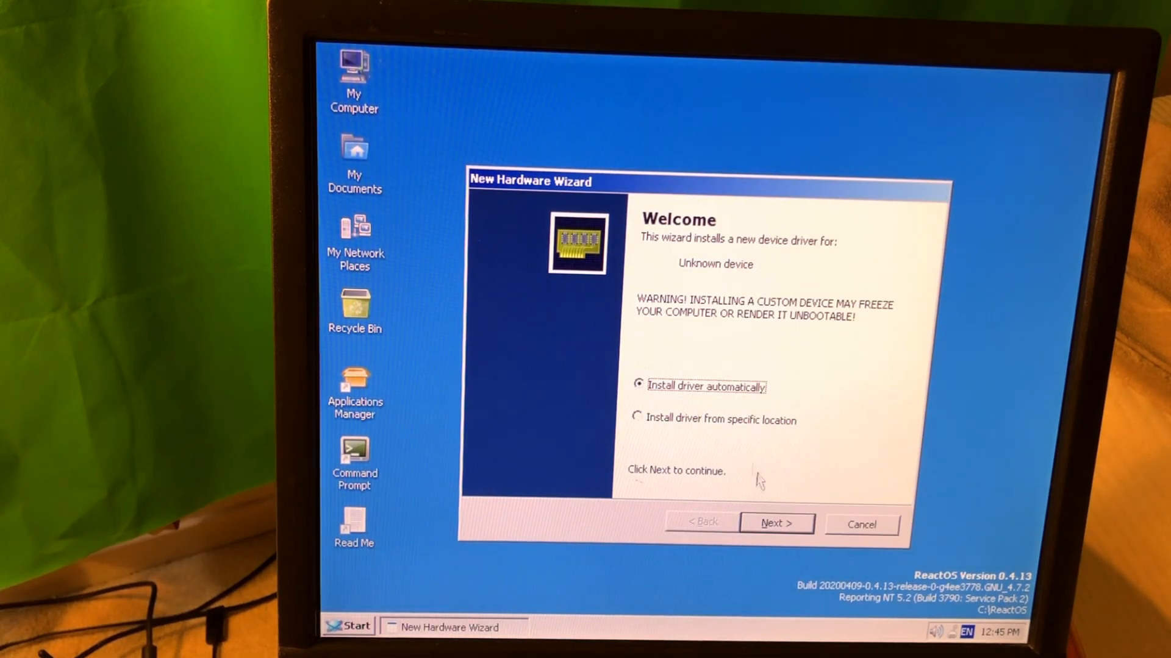
- Install drivers automatically for the unknown device, HD audio device and Ethernet controller
{"action": "left_click", "coordinate": [776, 523]}
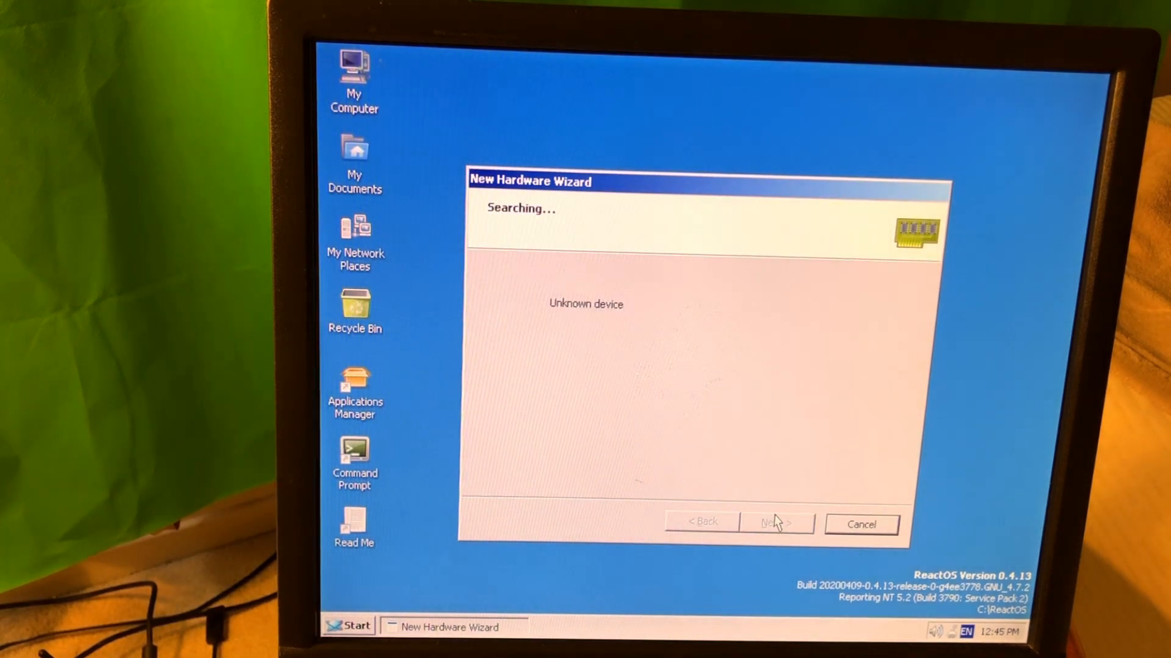
{"action": "left_click", "coordinate": [777, 522]}
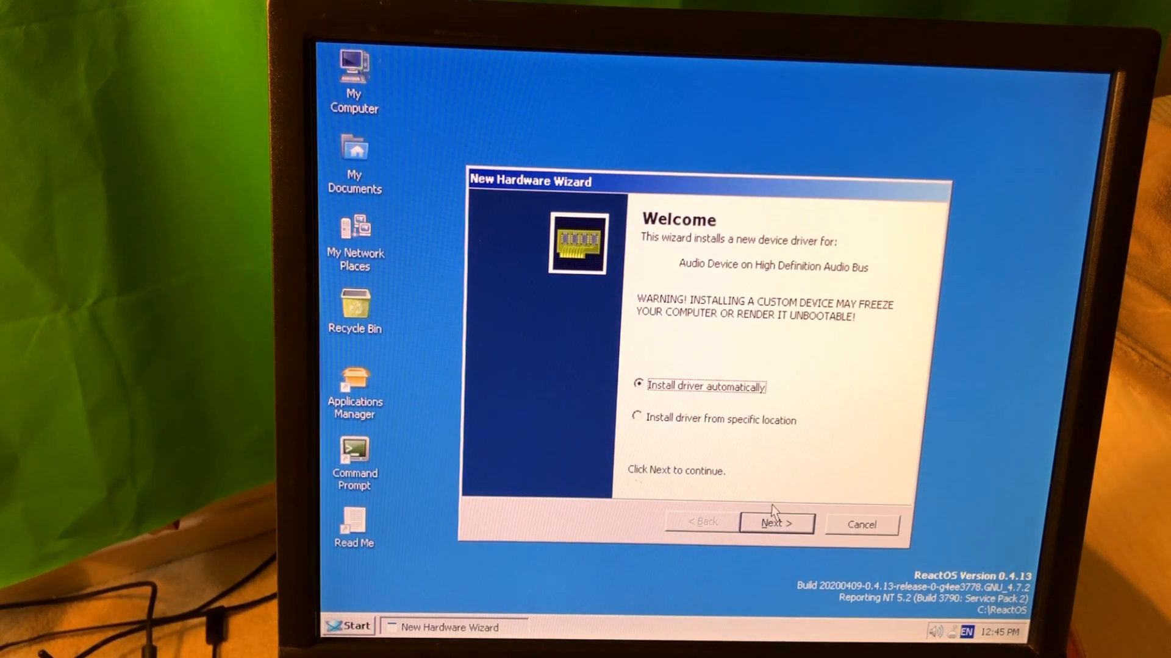
{"action": "left_click", "coordinate": [777, 523]}
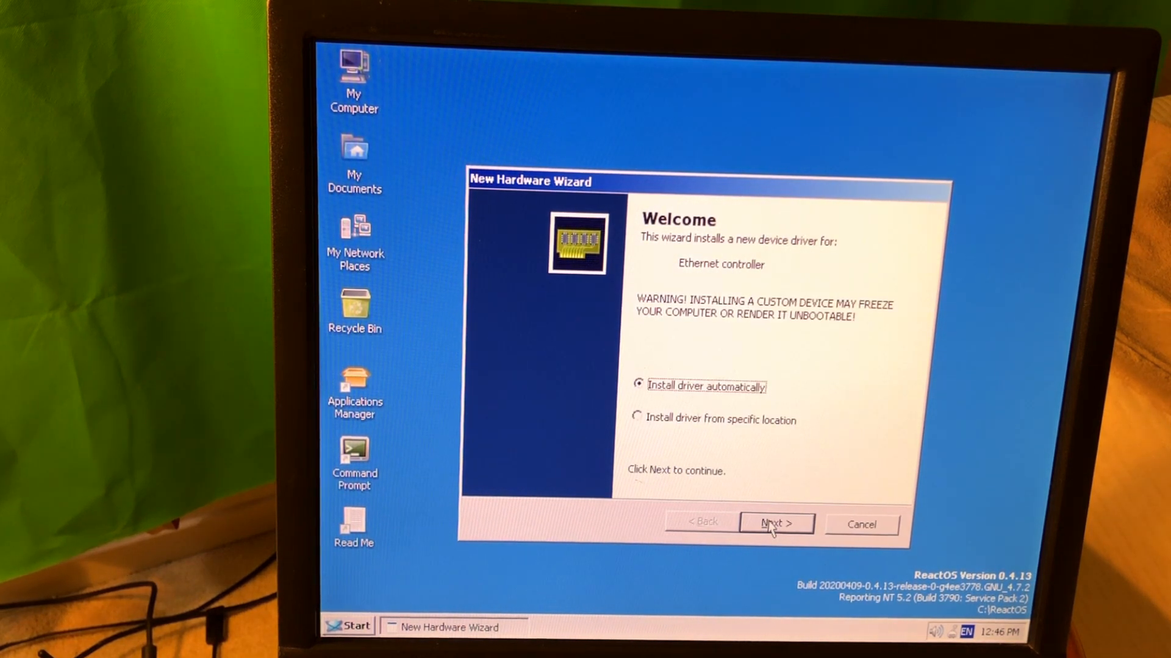
{"action": "left_click", "coordinate": [775, 523]}
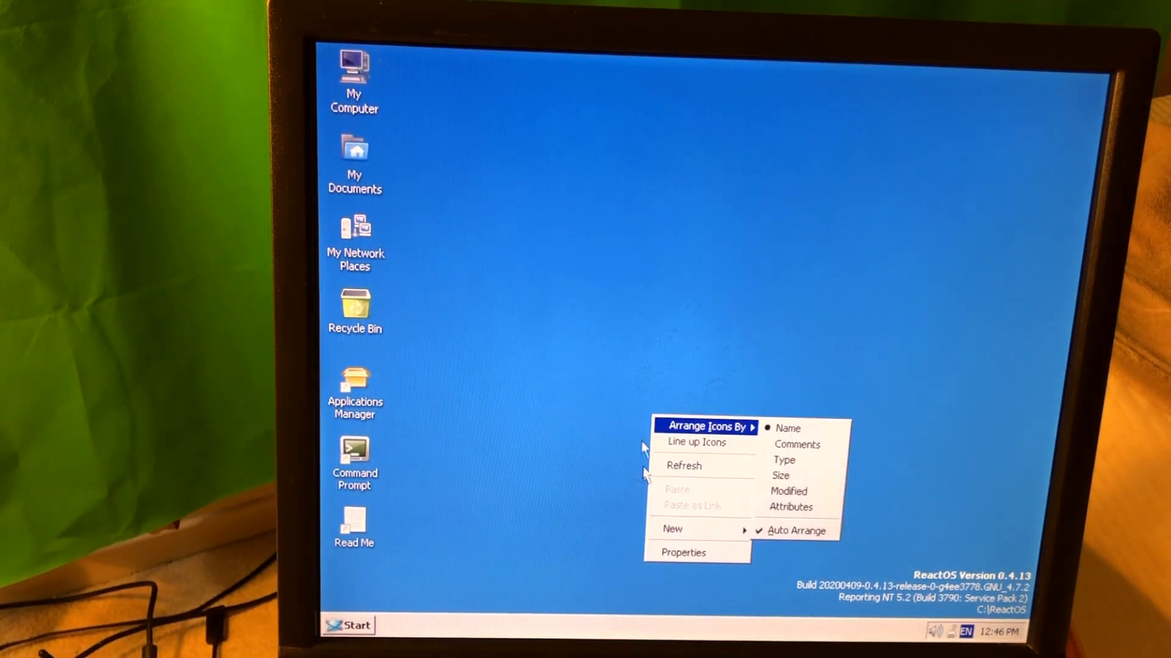
- Raise the screen area to 1024x768 in Display properties and keep the new settings
{"action": "left_click", "coordinate": [683, 552]}
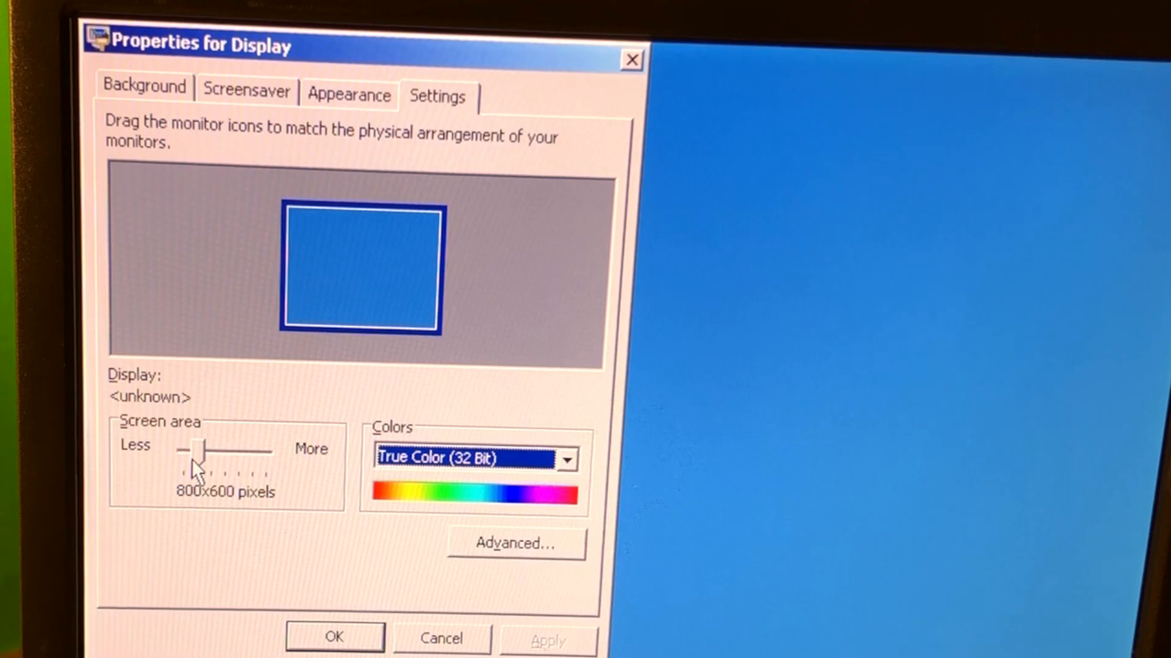
{"action": "left_click_drag", "start_coordinate": [202, 448], "coordinate": [264, 447]}
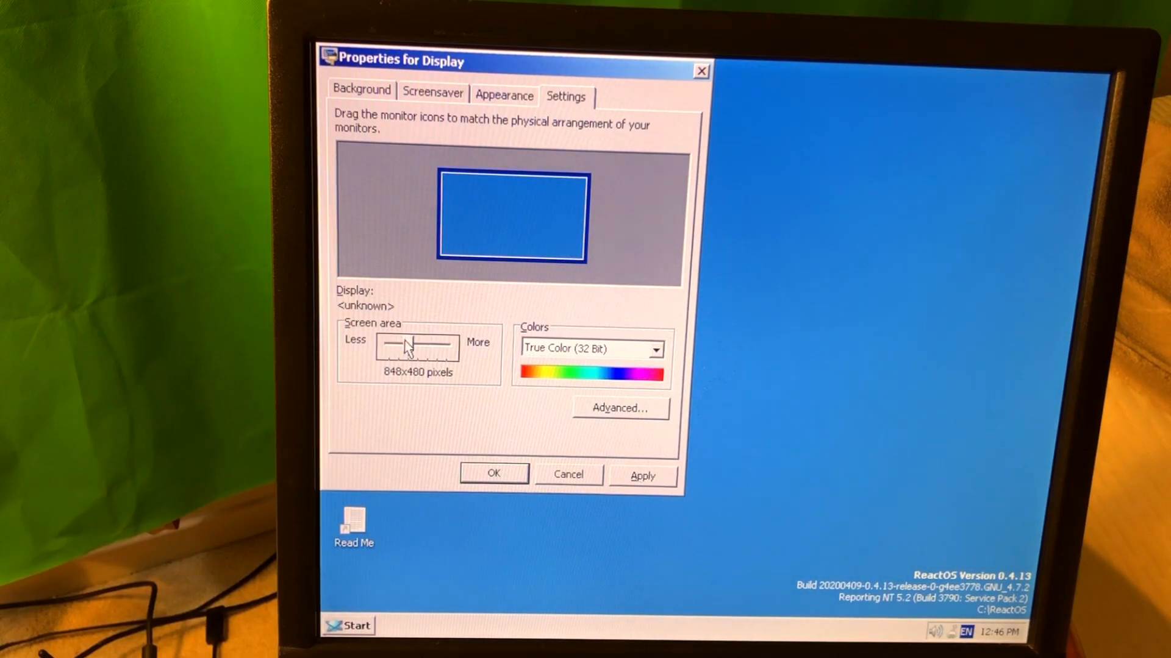
{"action": "left_click", "coordinate": [641, 475]}
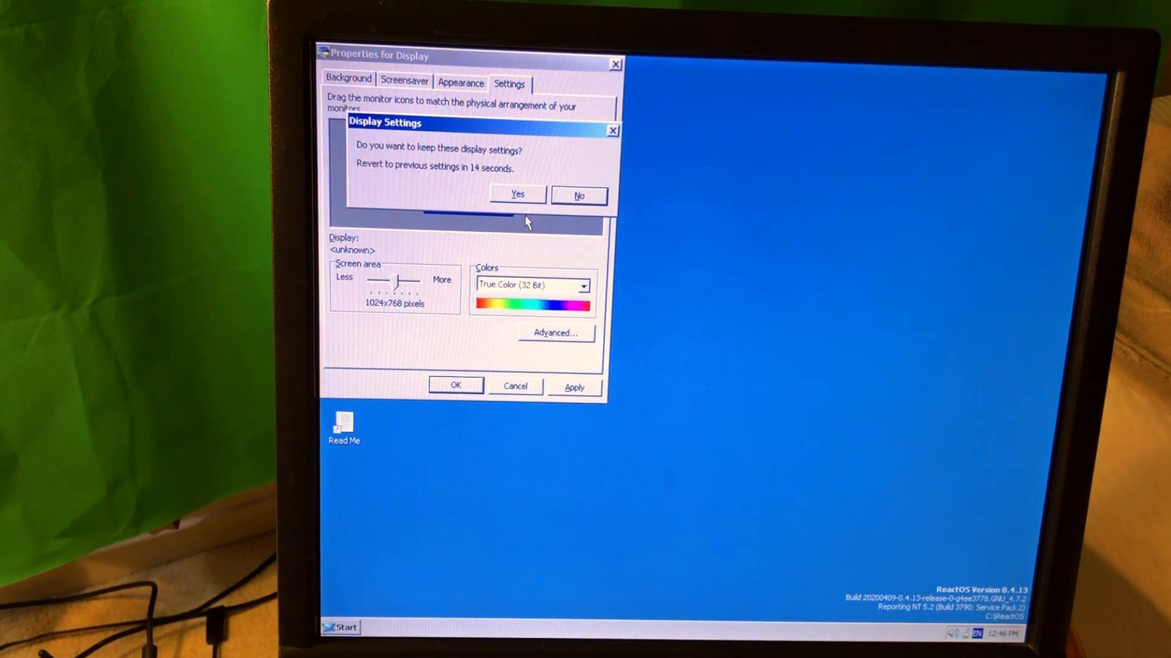
{"action": "left_click", "coordinate": [517, 195]}
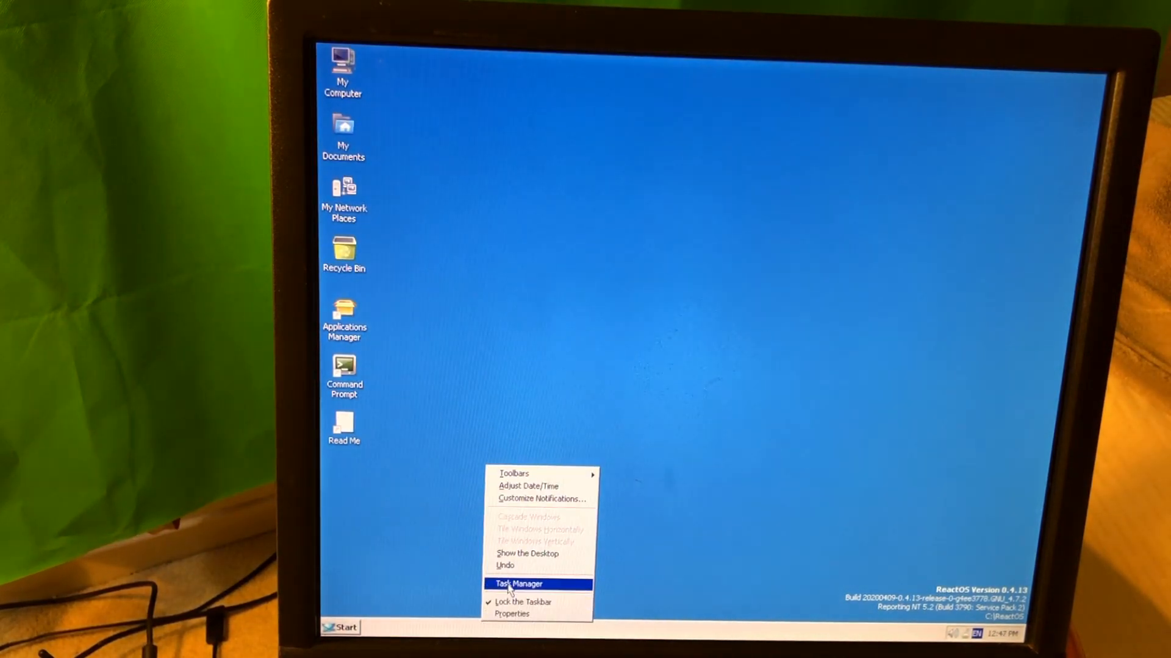
- View Task Manager's Performance graphs, then bring up the ReactOS readme in Notepad
{"action": "left_click", "coordinate": [515, 584]}
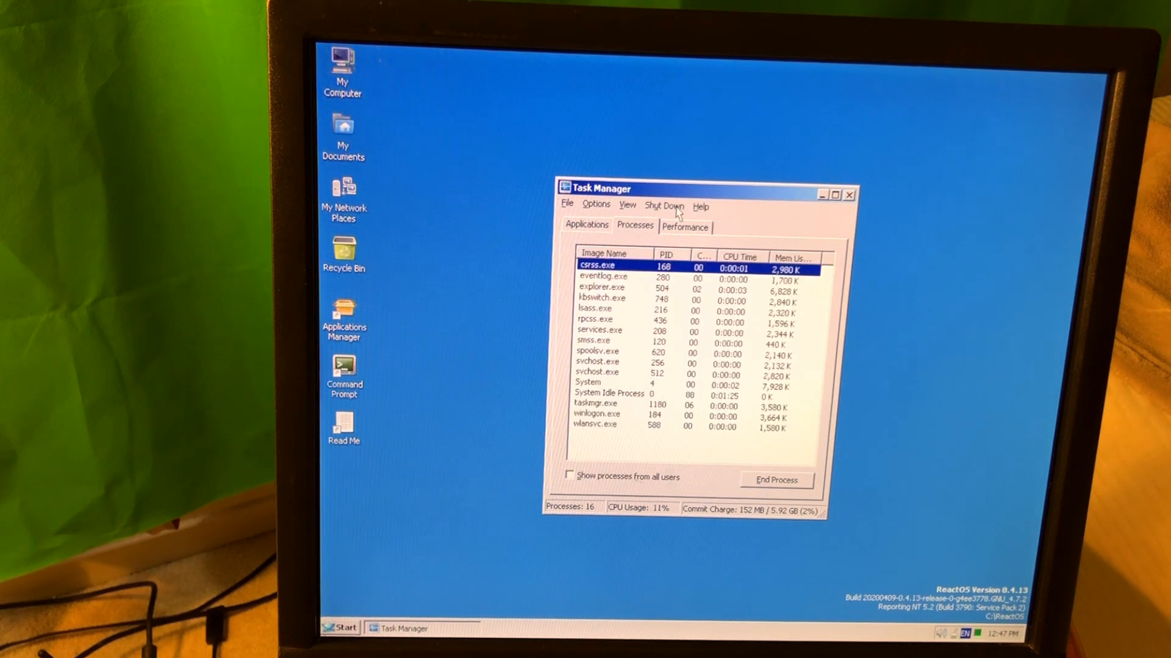
{"action": "left_click", "coordinate": [684, 227]}
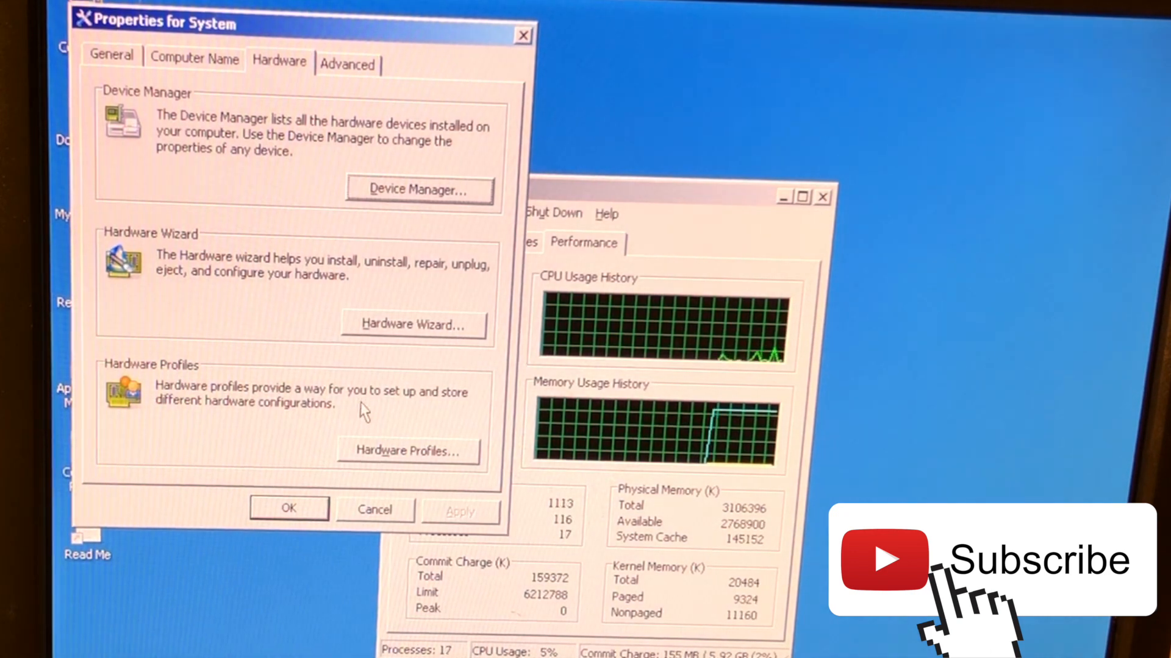
{"action": "left_click", "coordinate": [346, 64]}
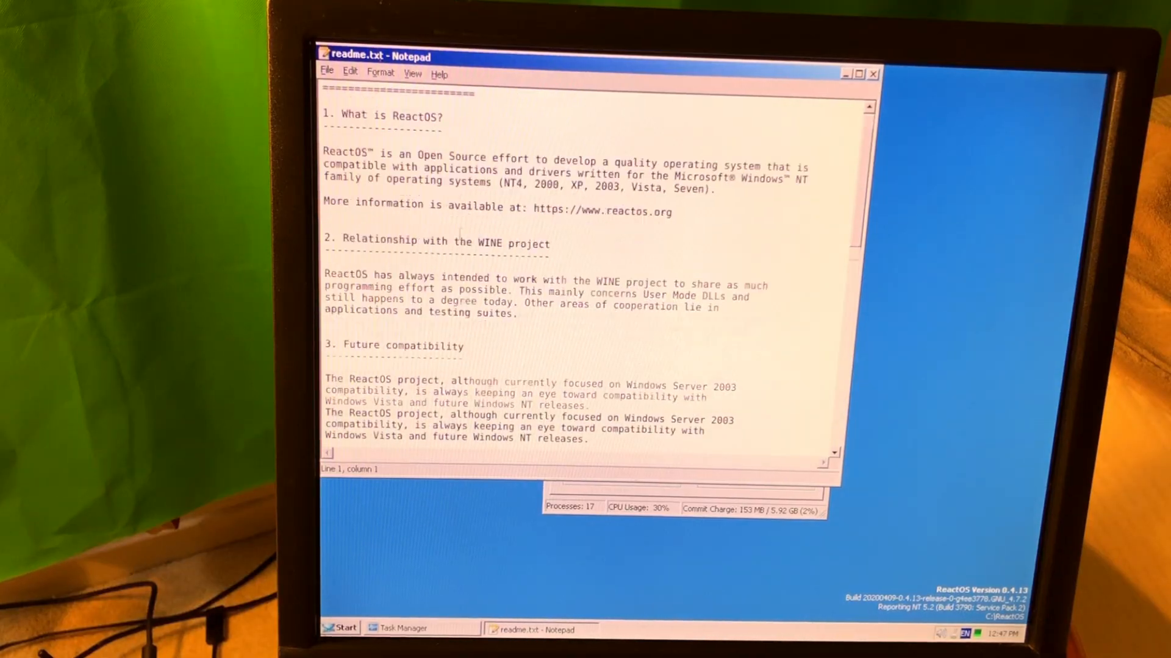
- Read the readme, then run winver to show About ReactOS with version 0.4.13
{"action": "scroll", "scroll_direction": "down", "scroll_amount": 3}
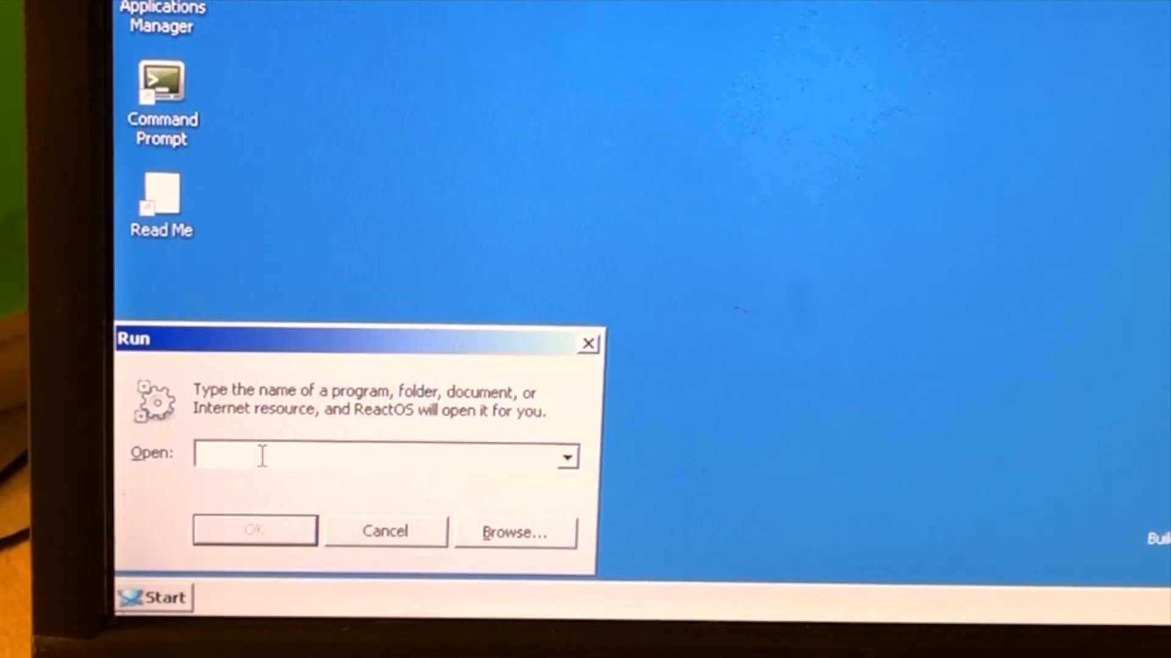
{"action": "type", "text": "winver"}
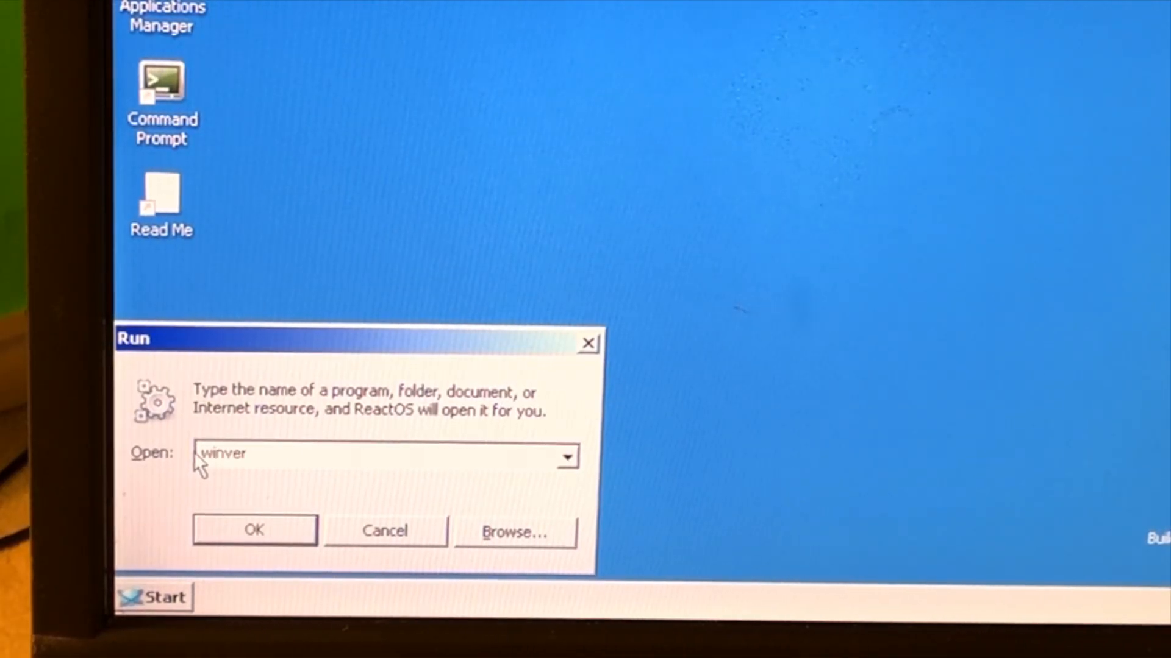
{"action": "left_click", "coordinate": [253, 529]}
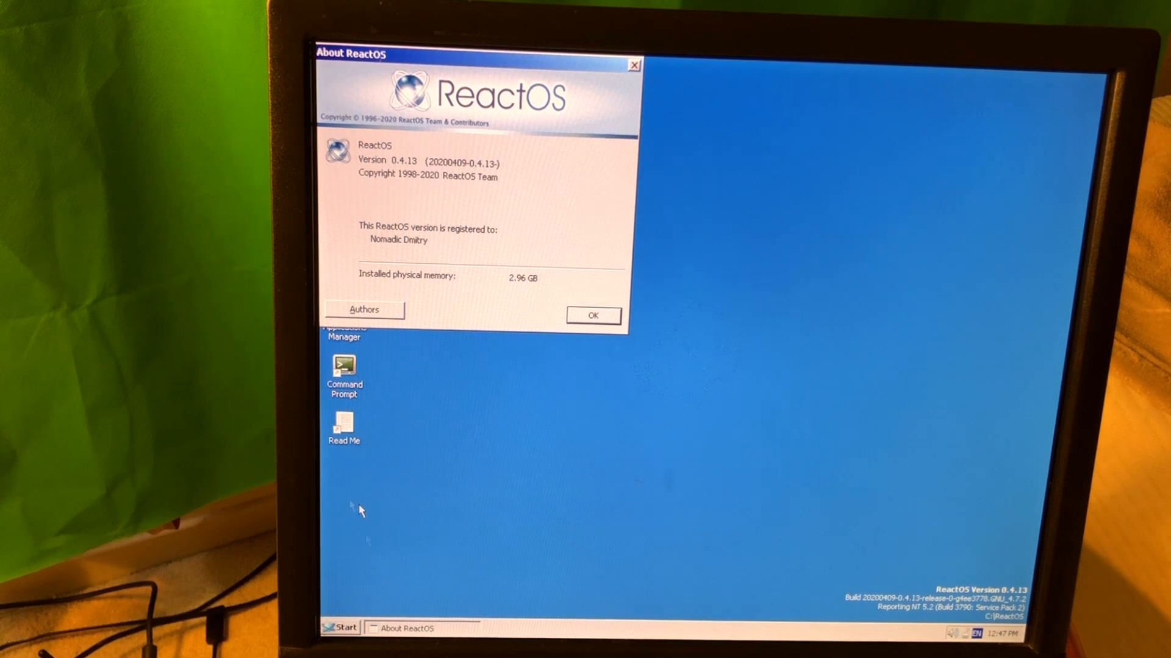
{"action": "mouse_move", "coordinate": [373, 595]}
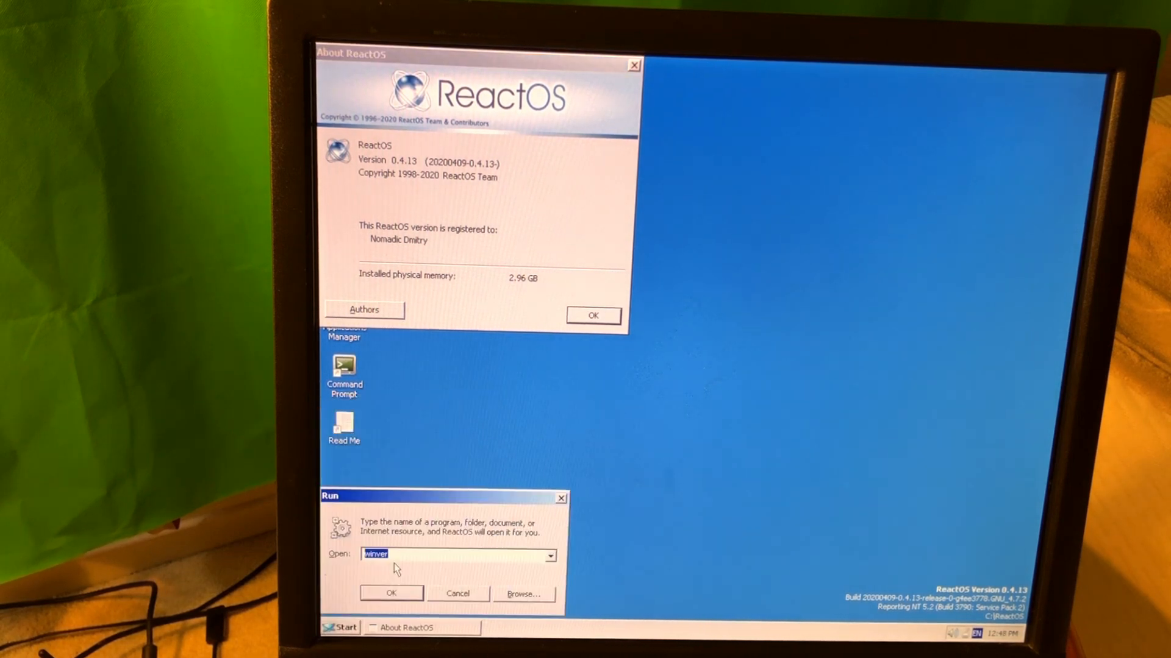
- Launch the services list with the 'services.' Run command
{"action": "type", "text": "services."}
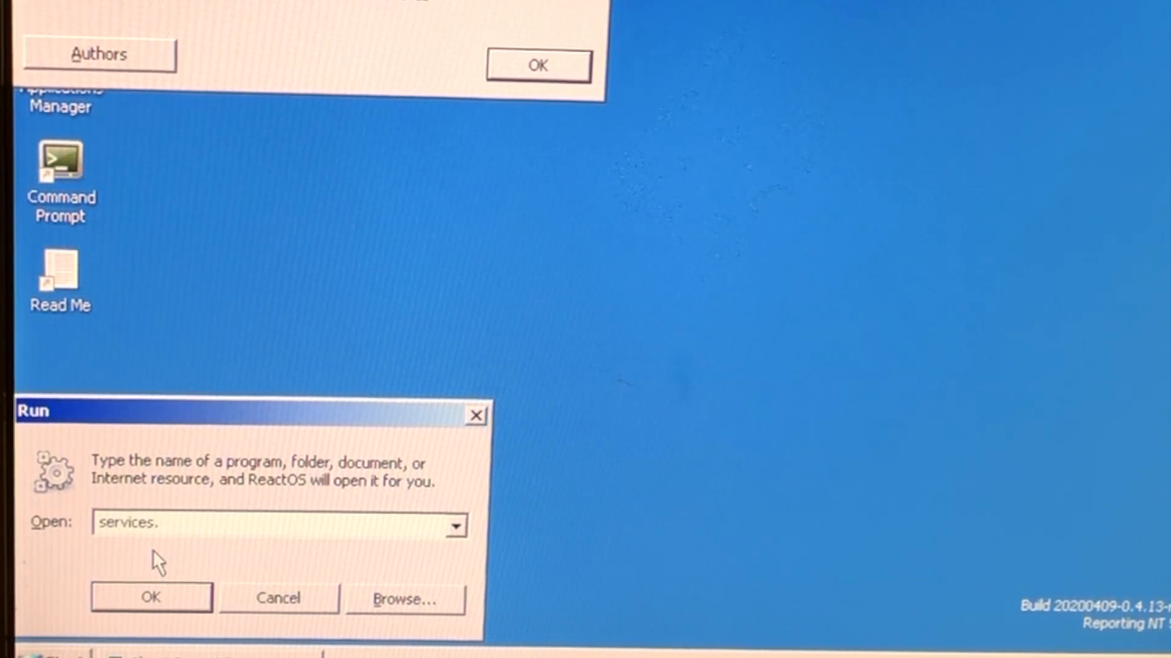
{"action": "left_click", "coordinate": [150, 598]}
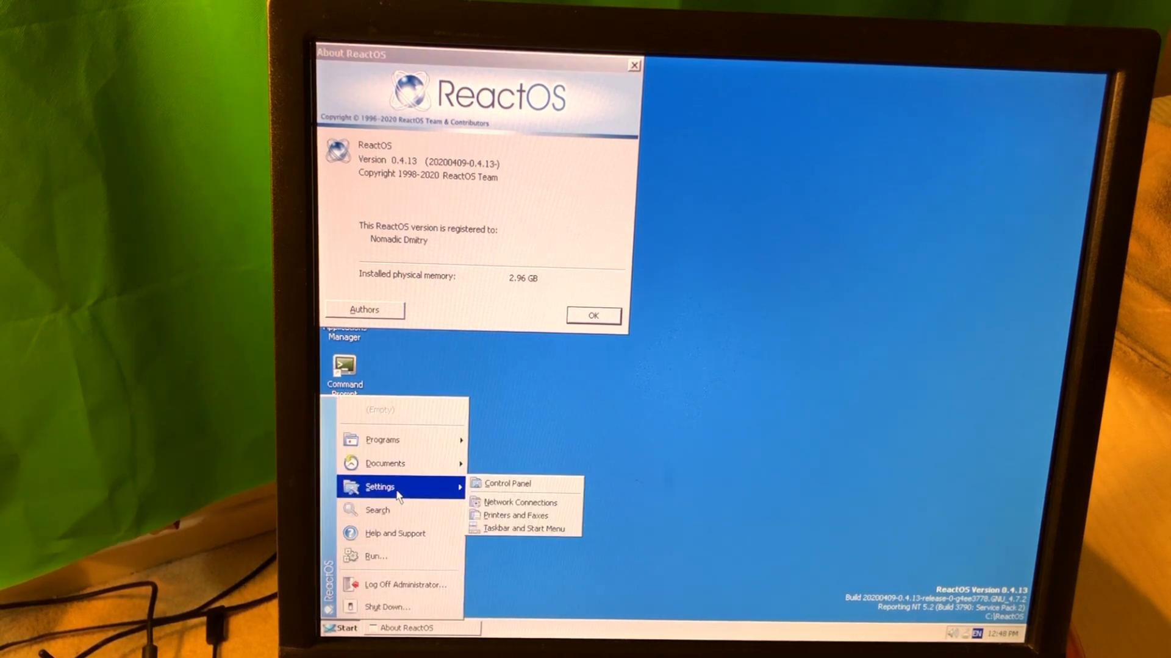
- Visit the Control Panel, dismissing the console properties and About ReactOS window
{"action": "left_click", "coordinate": [508, 483]}
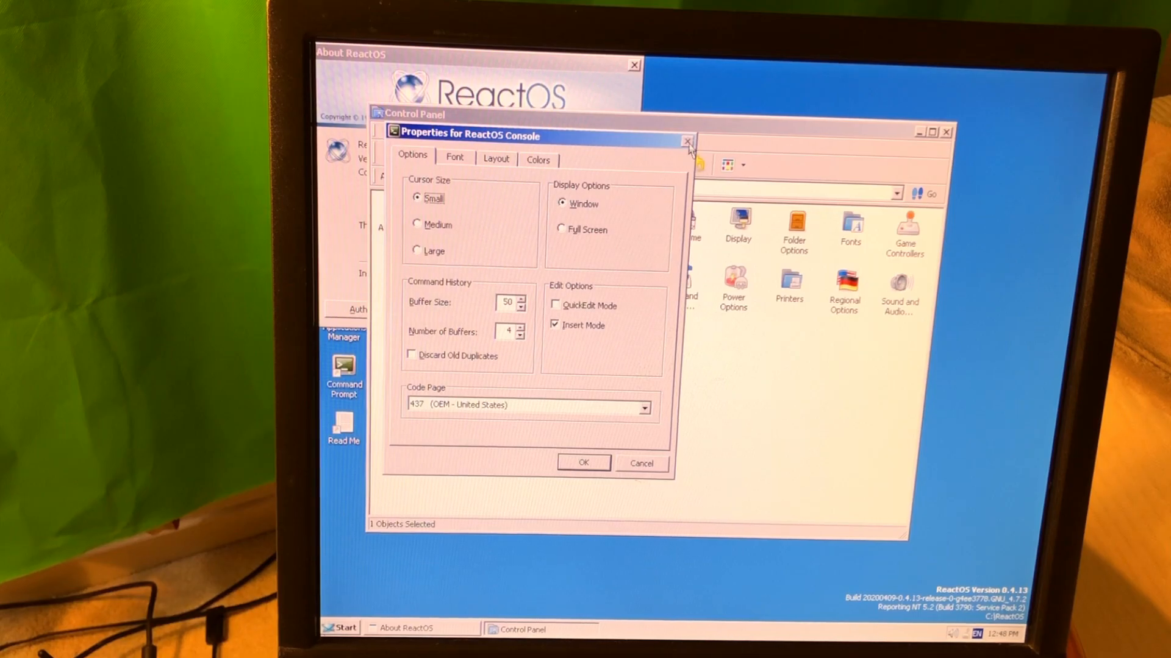
{"action": "left_click", "coordinate": [686, 142]}
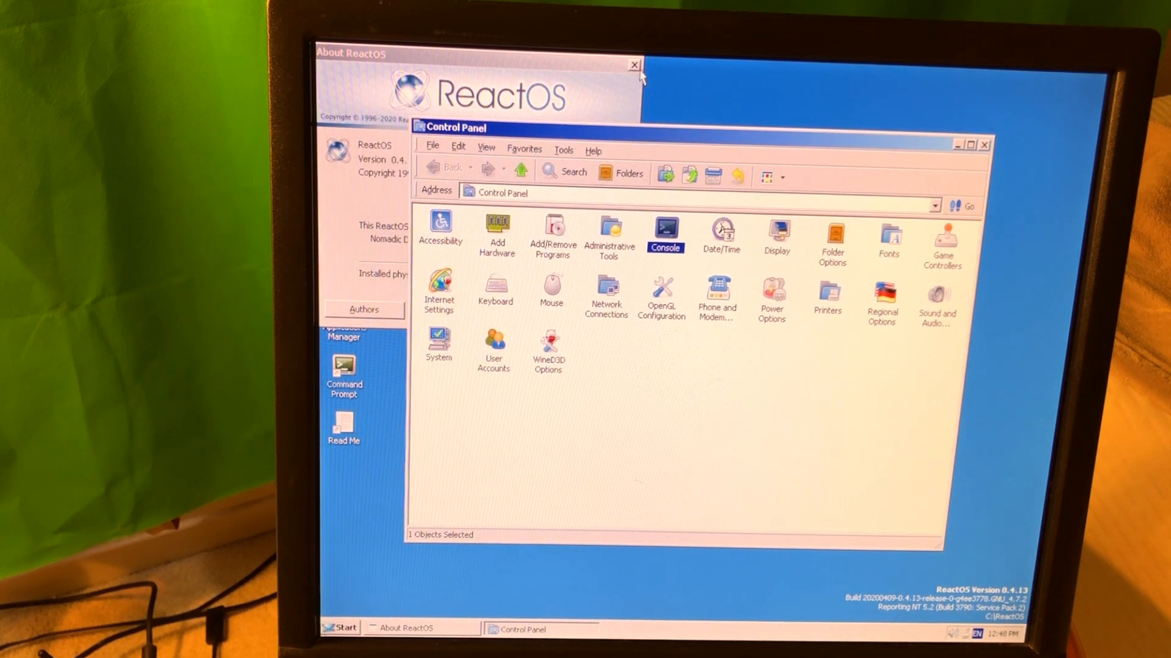
{"action": "left_click", "coordinate": [634, 65]}
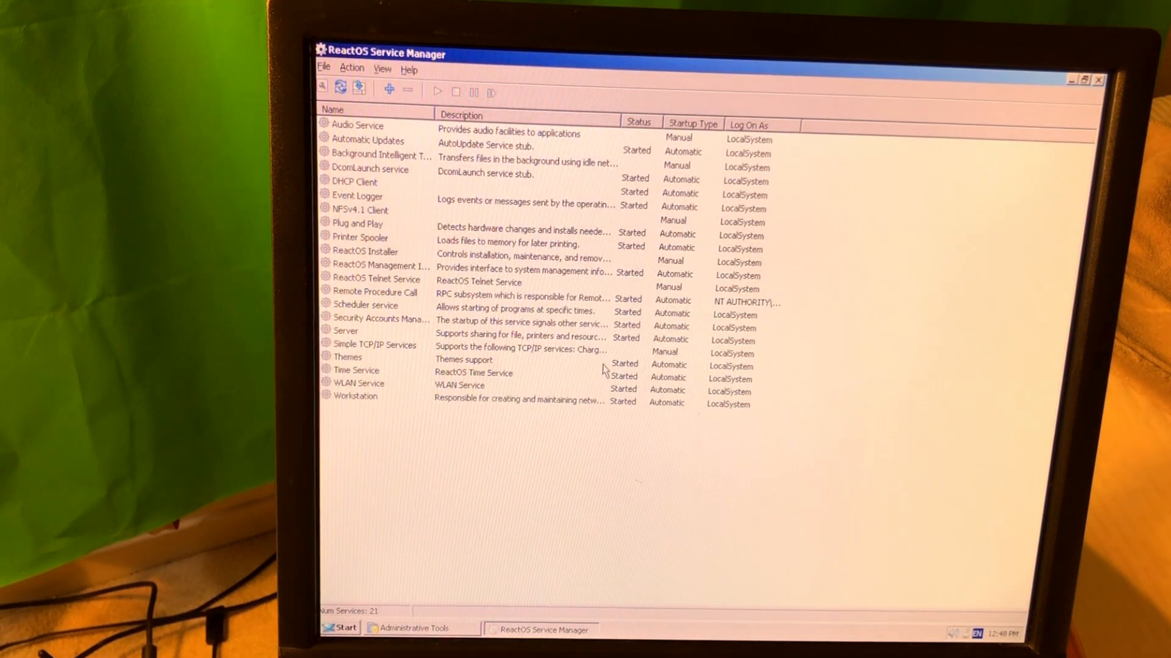
{"action": "mouse_move", "coordinate": [433, 567]}
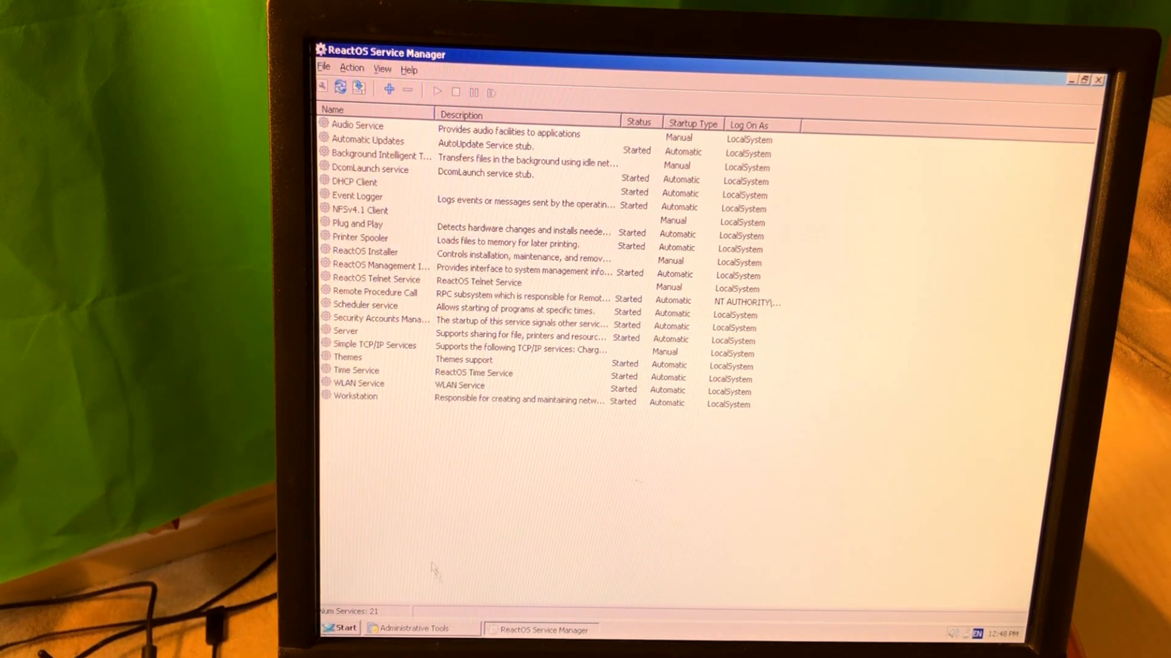
- Choose an action for the Themes service from its context menu in Service Manager
{"action": "right_click", "coordinate": [347, 358]}
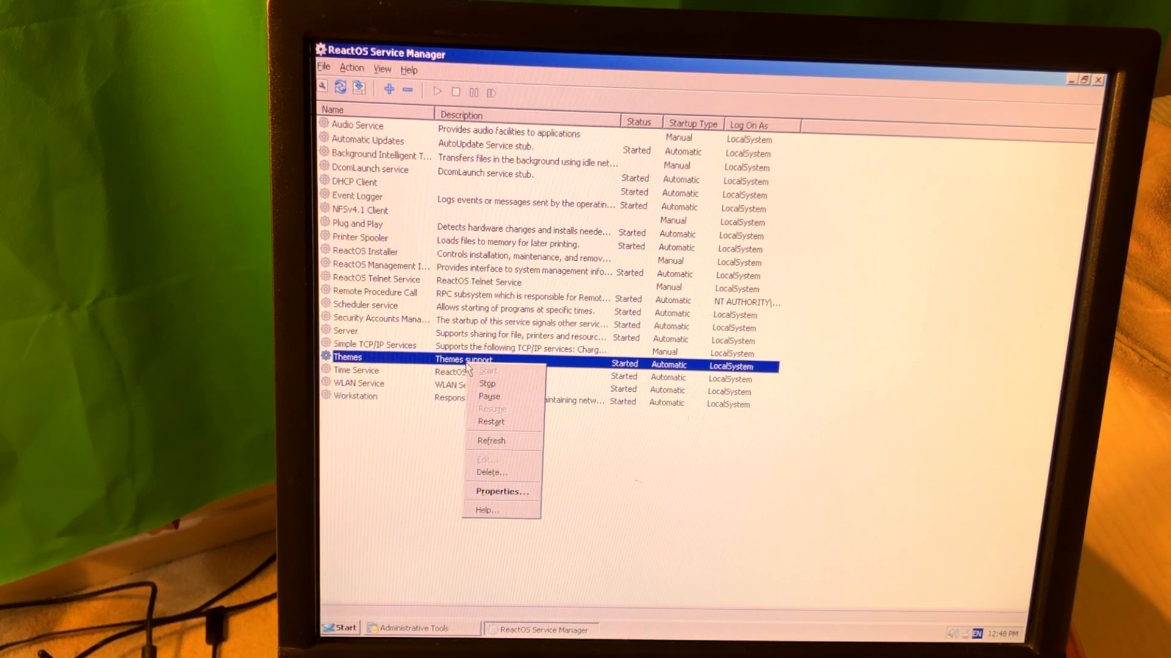
{"action": "left_click", "coordinate": [501, 492]}
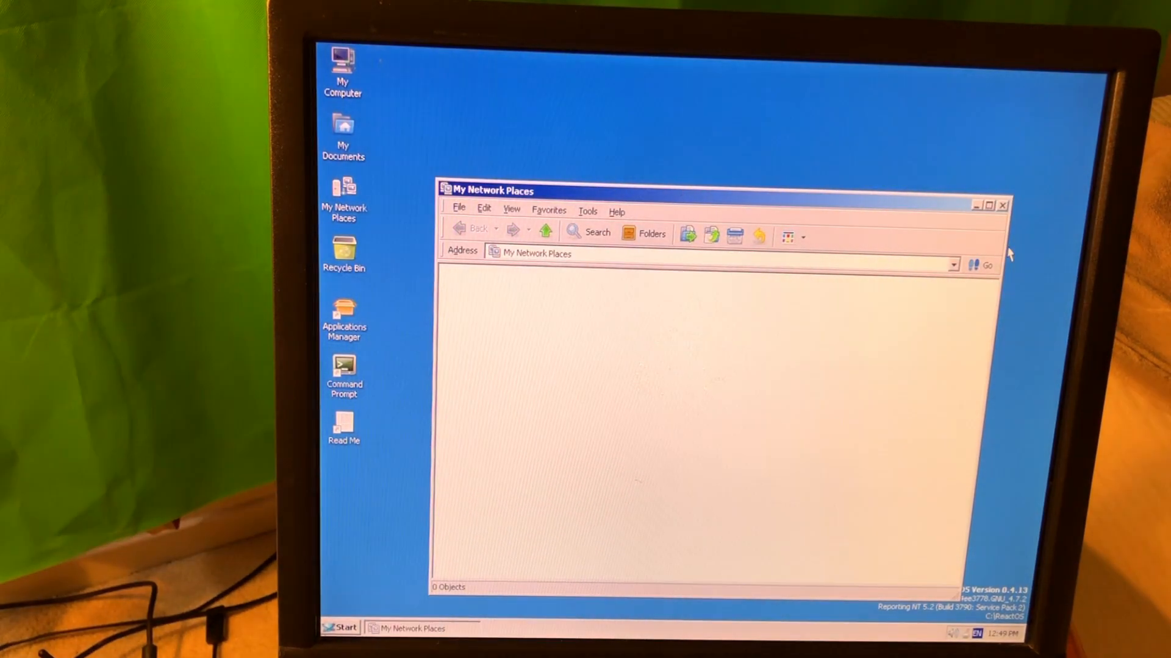
- Launch the Applications Manager from Start > Programs and dismiss its package download error
{"action": "left_click", "coordinate": [49, 626]}
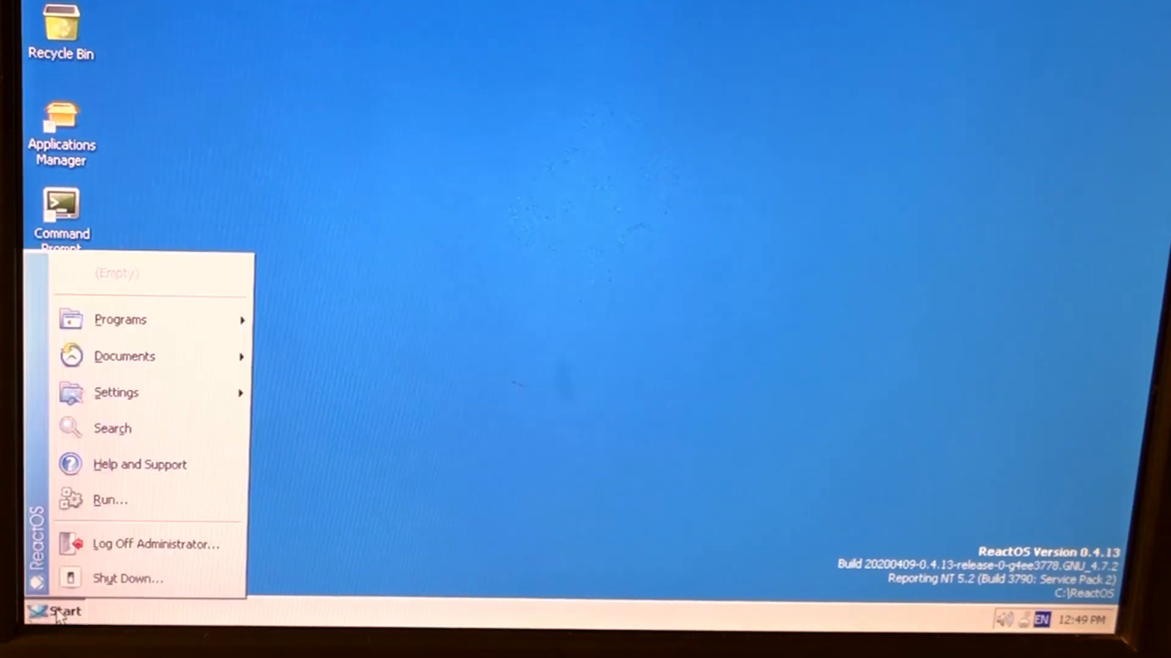
{"action": "left_click", "coordinate": [119, 319]}
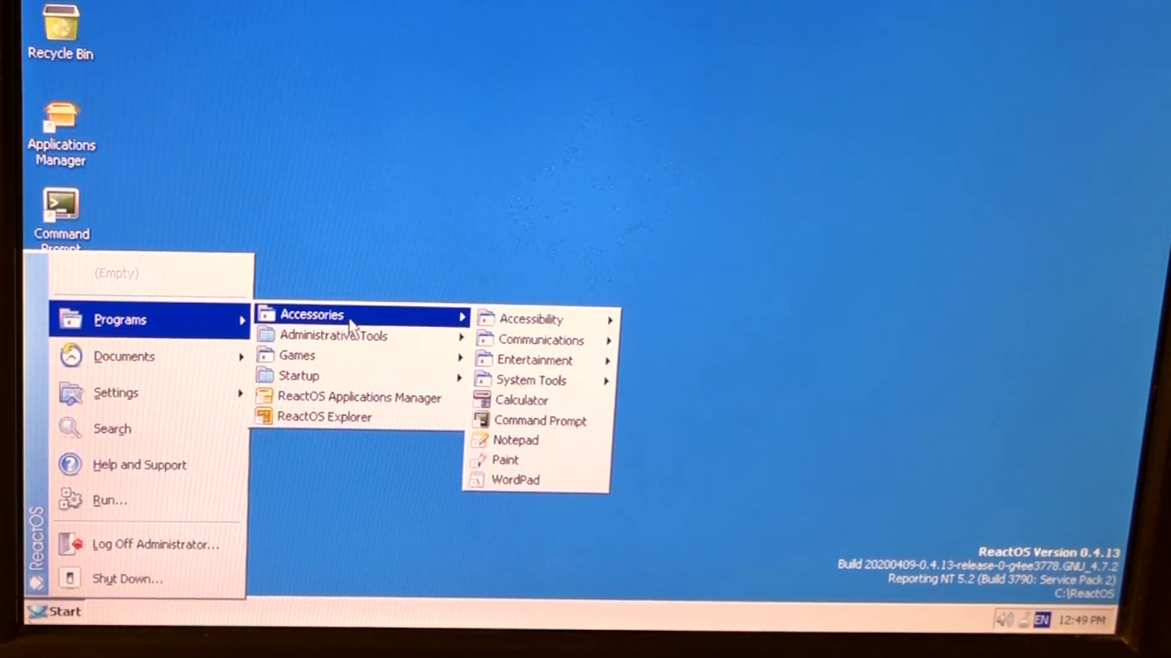
{"action": "mouse_move", "coordinate": [298, 376]}
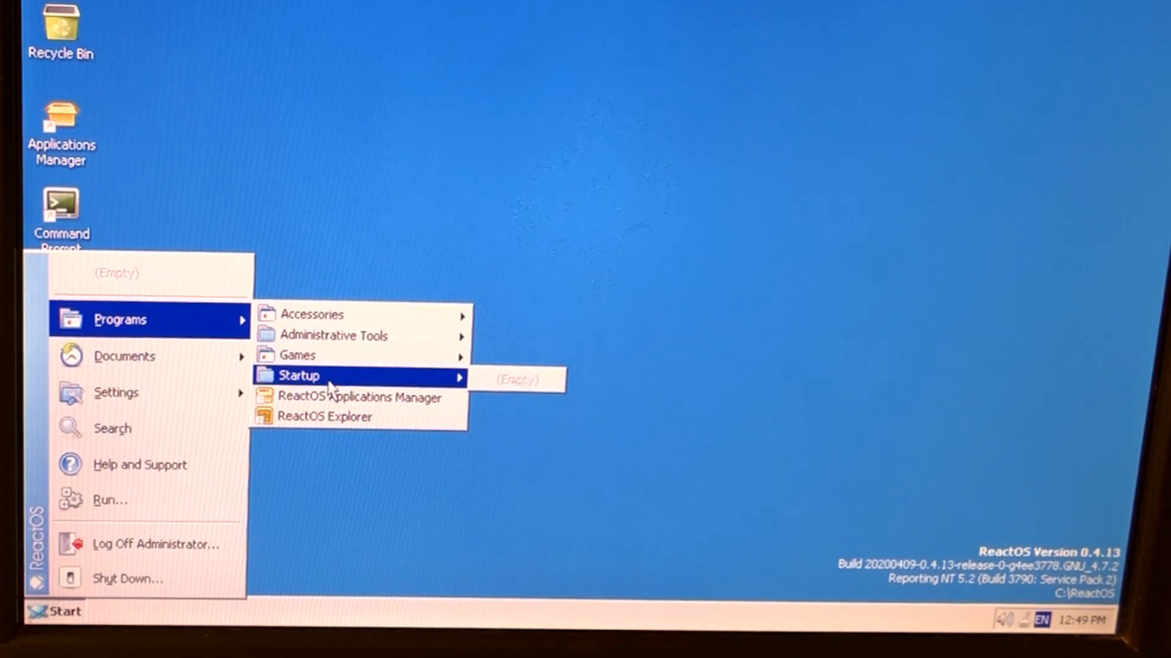
{"action": "left_click", "coordinate": [358, 397]}
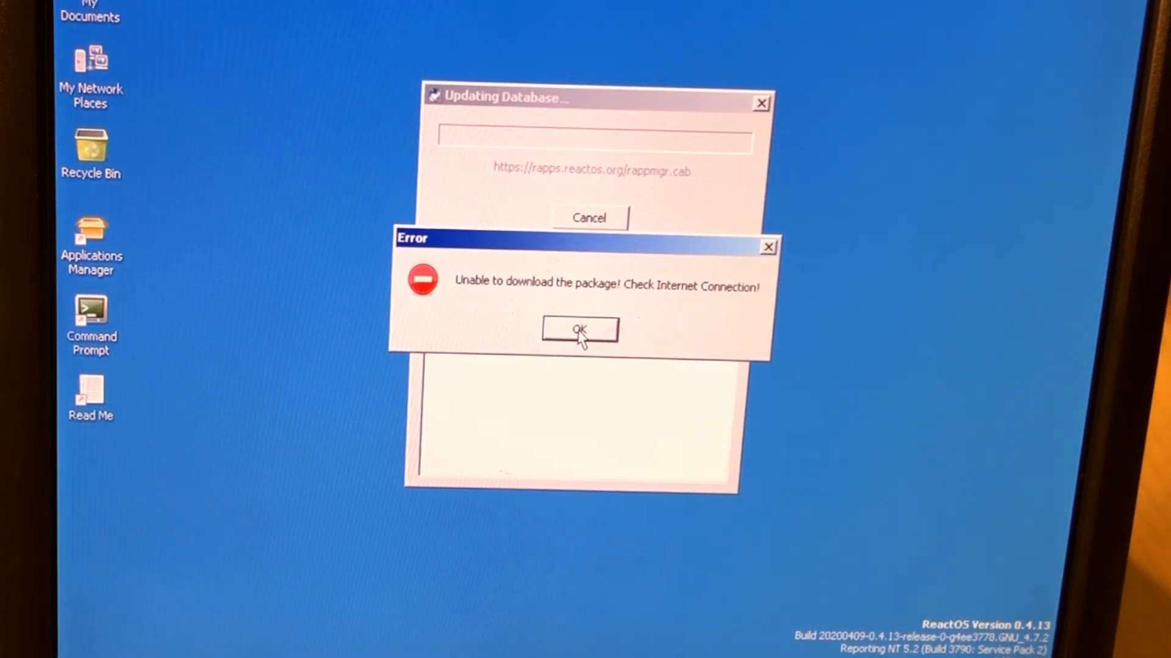
{"action": "left_click", "coordinate": [578, 331]}
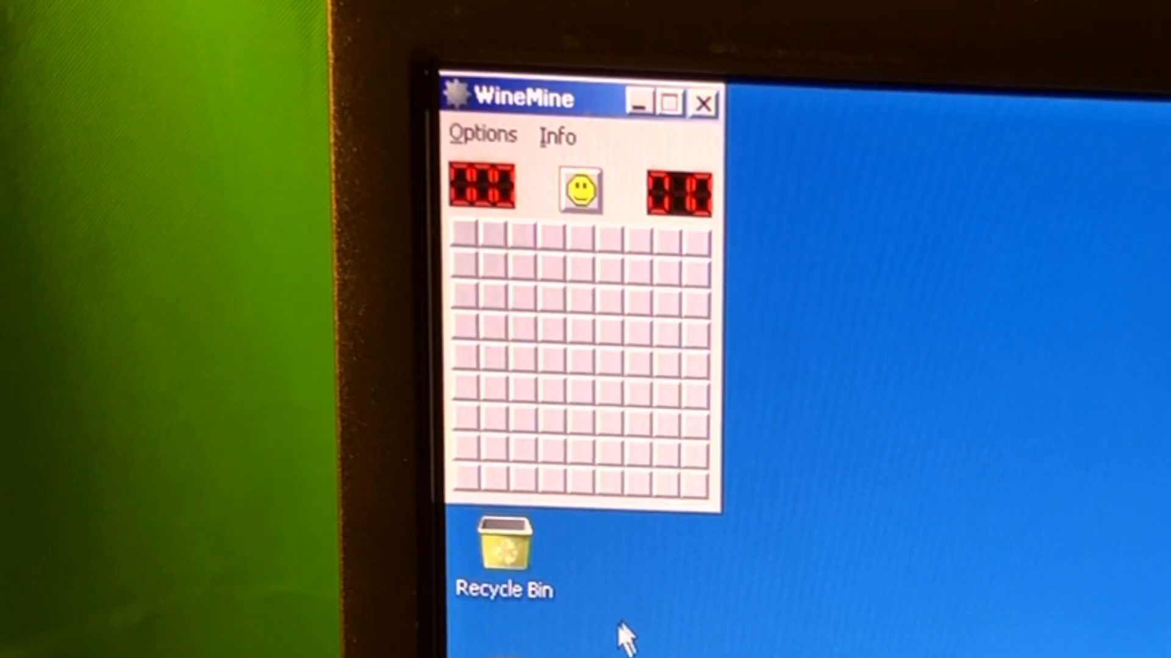
- Play a quick WineMine game, lose it and close the game window
{"action": "left_click", "coordinate": [686, 312]}
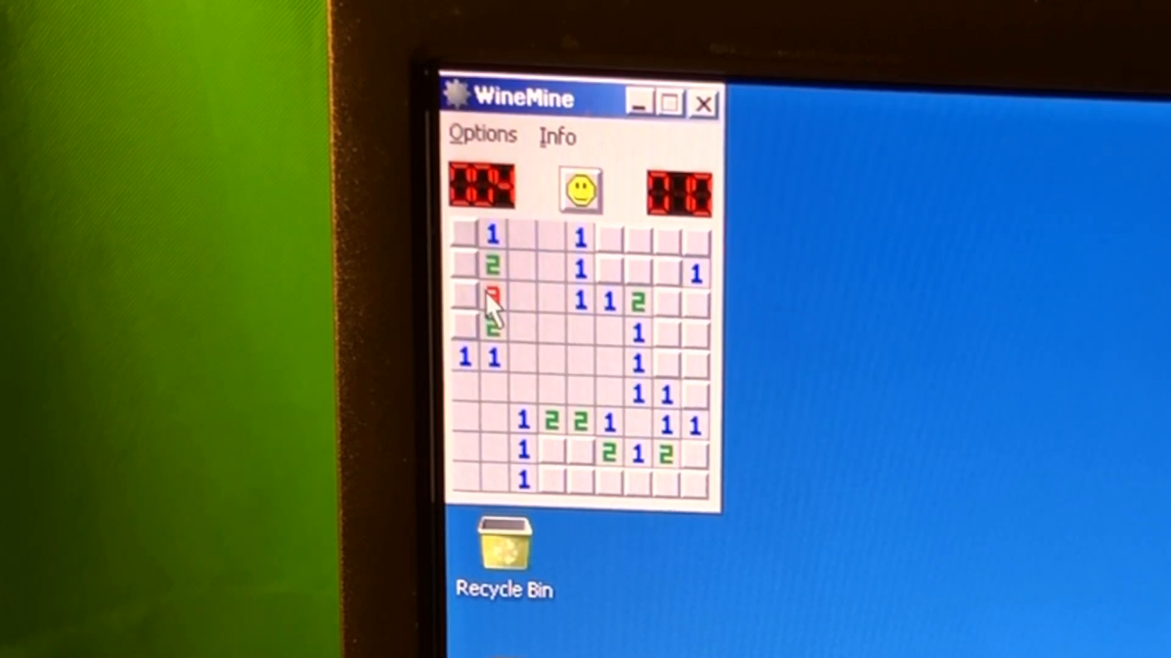
{"action": "left_click", "coordinate": [468, 305]}
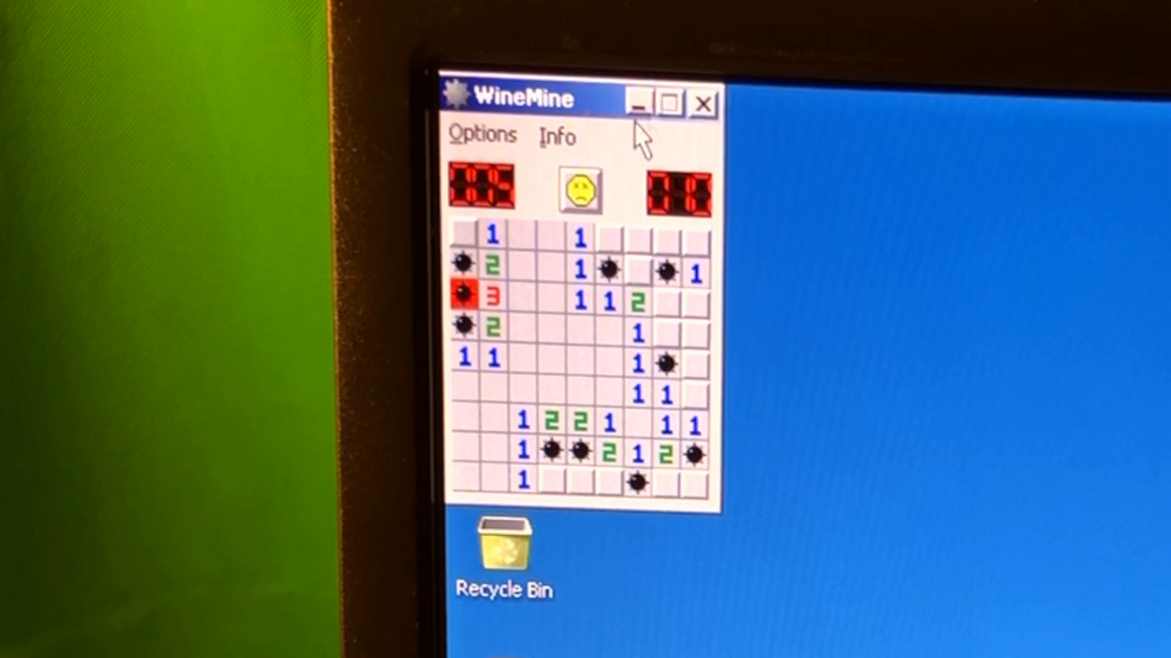
{"action": "left_click", "coordinate": [702, 103]}
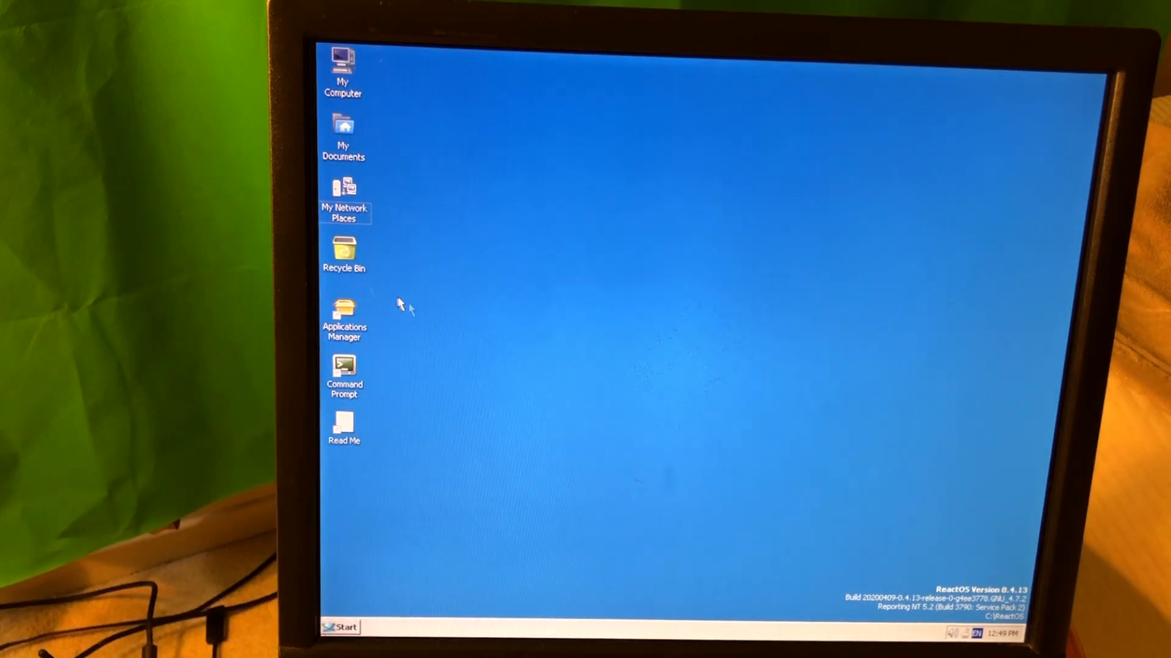
{"action": "mouse_move", "coordinate": [691, 630]}
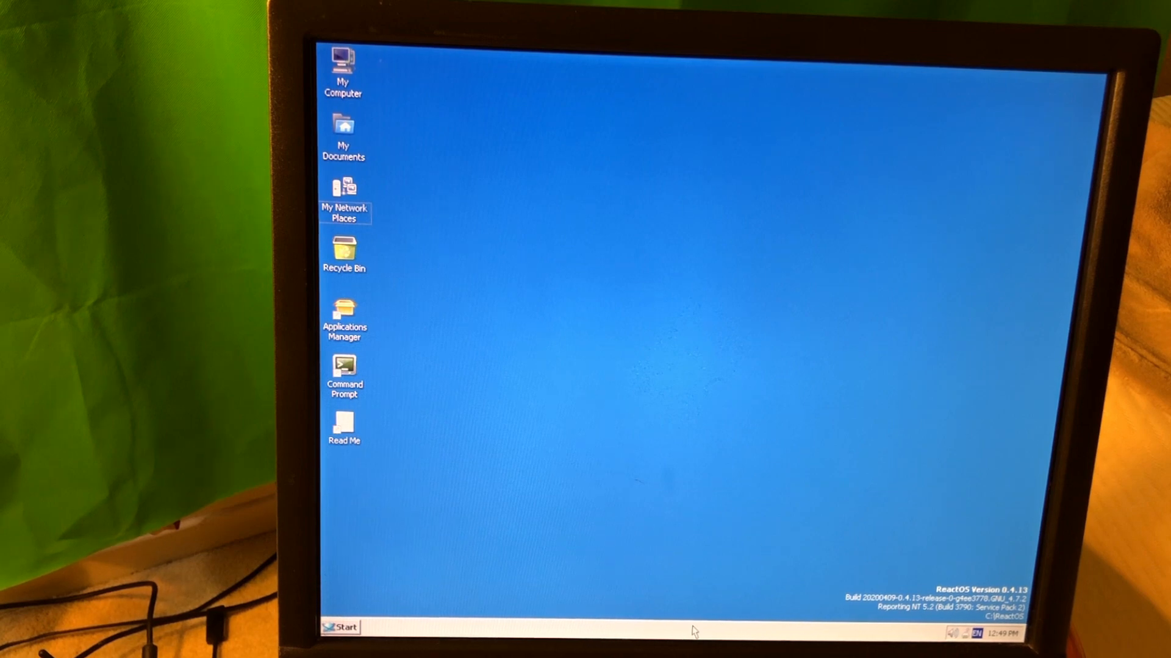
{"action": "mouse_move", "coordinate": [524, 357]}
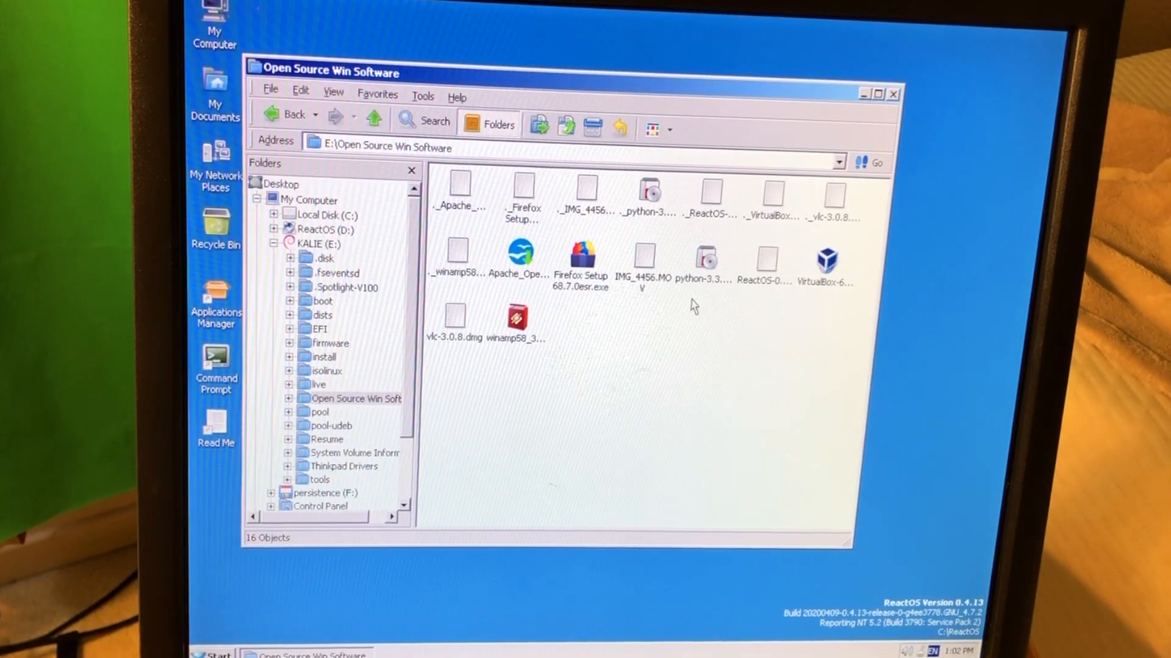
- Run the VirtualBox installer and dismiss its unsupported host error
{"action": "double_click", "coordinate": [825, 261]}
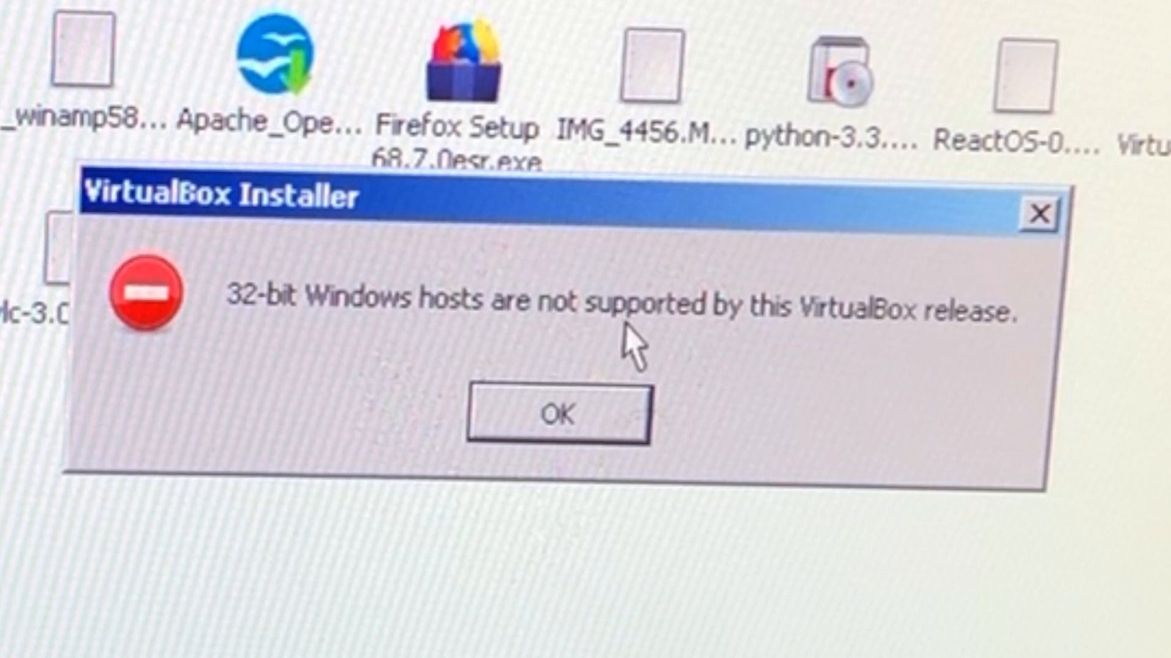
{"action": "left_click", "coordinate": [556, 415]}
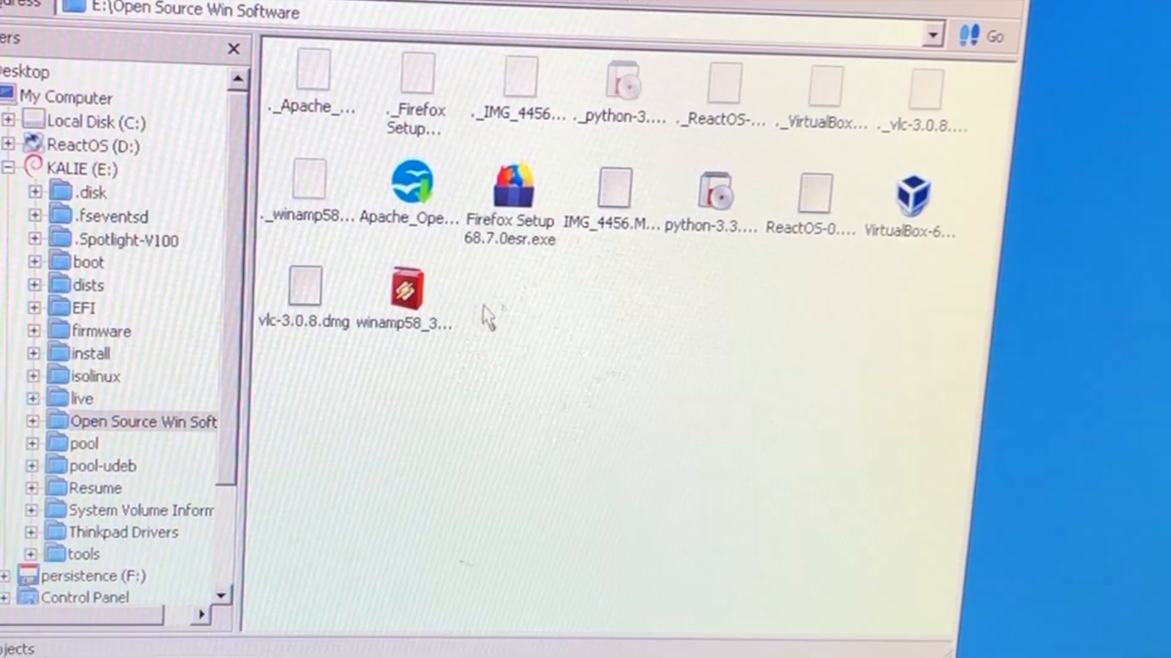
- Install Winamp, declining the KALIE (E:) music-player prompts, and start the Python installer
{"action": "double_click", "coordinate": [405, 291]}
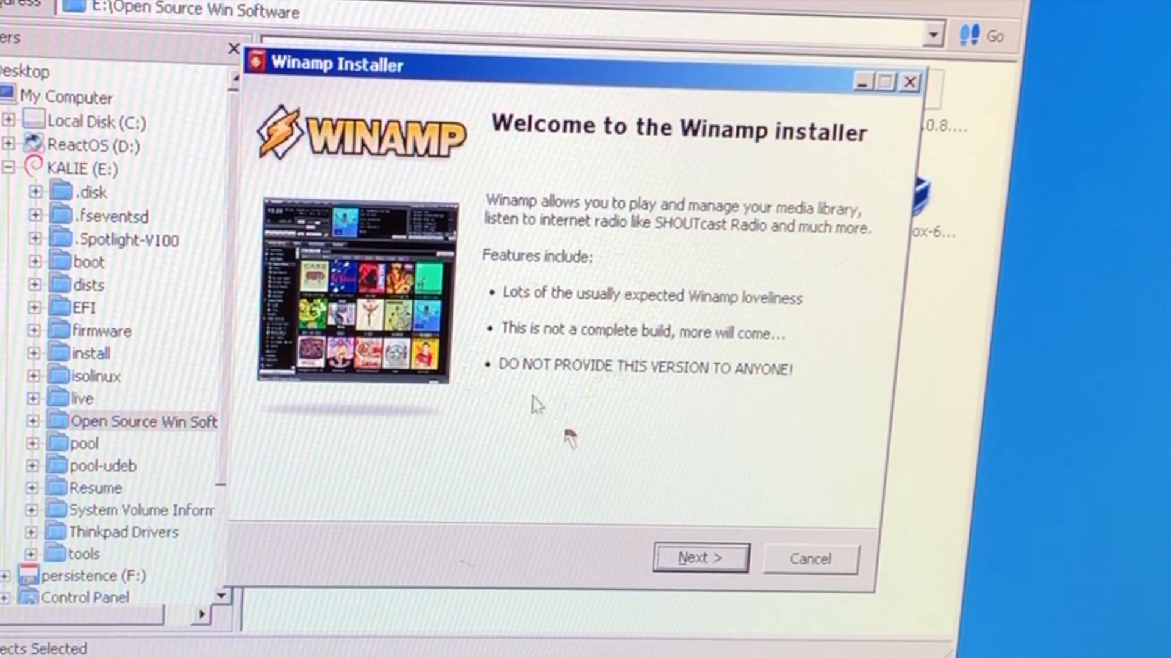
{"action": "left_click", "coordinate": [699, 559]}
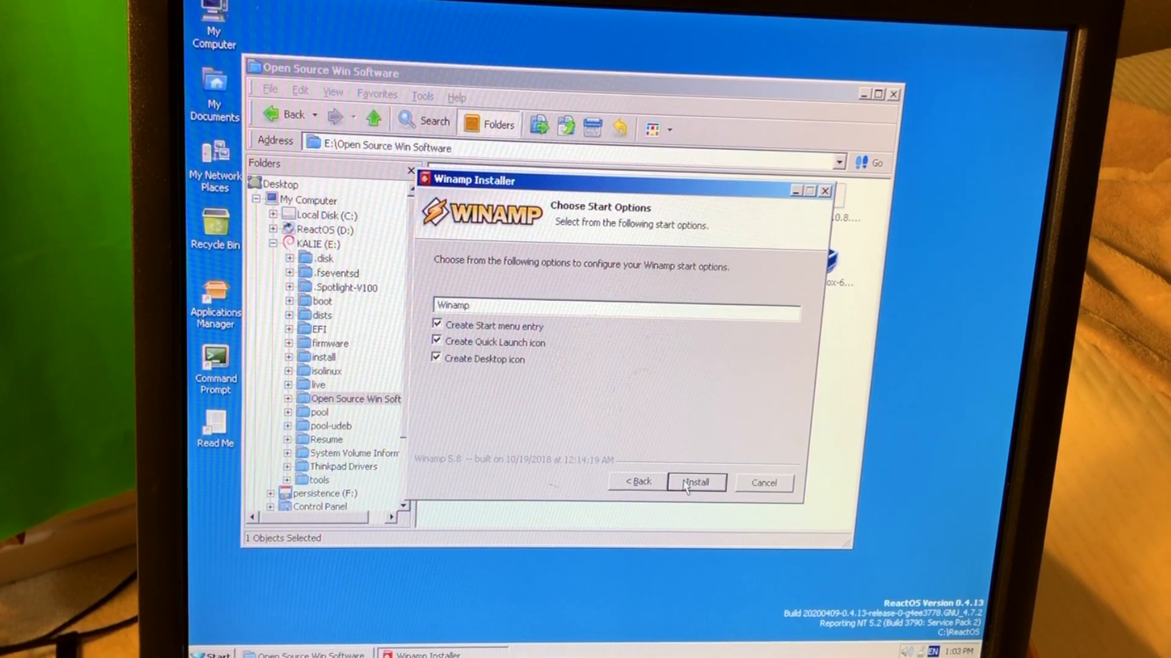
{"action": "left_click", "coordinate": [695, 483]}
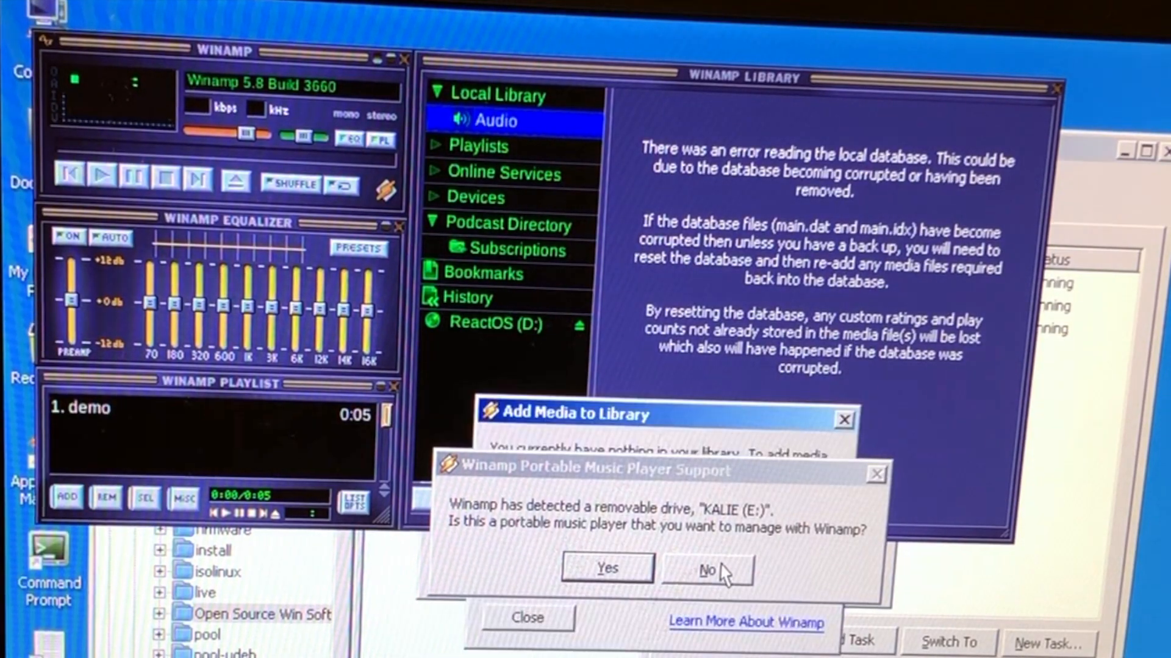
{"action": "left_click", "coordinate": [706, 569]}
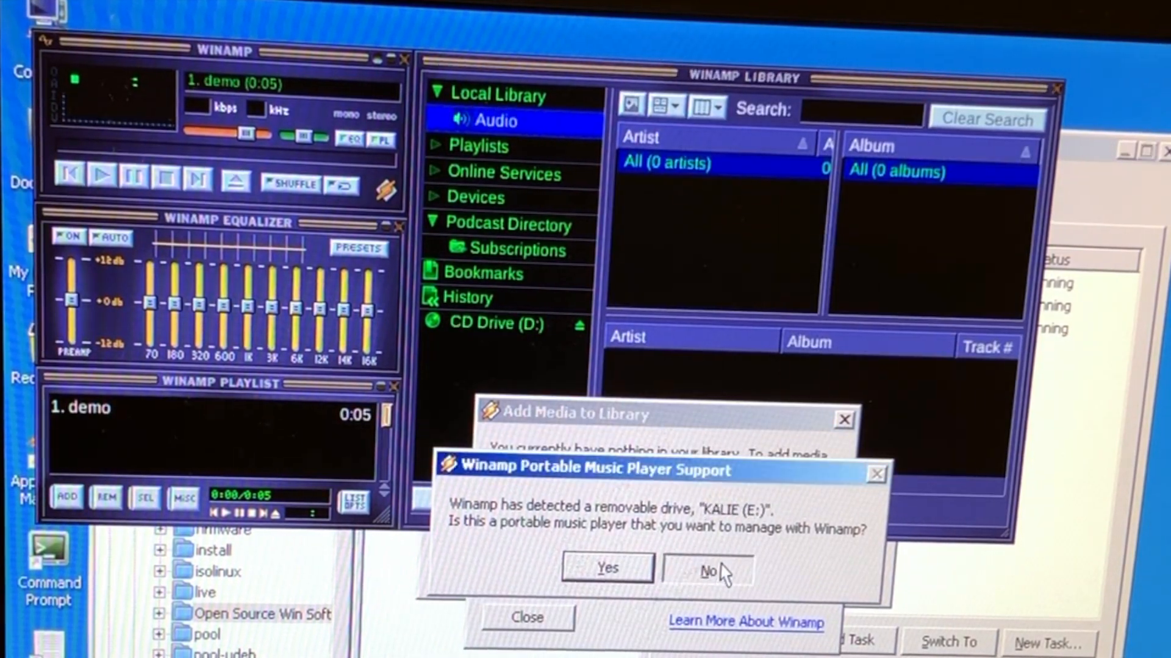
{"action": "left_click", "coordinate": [706, 570]}
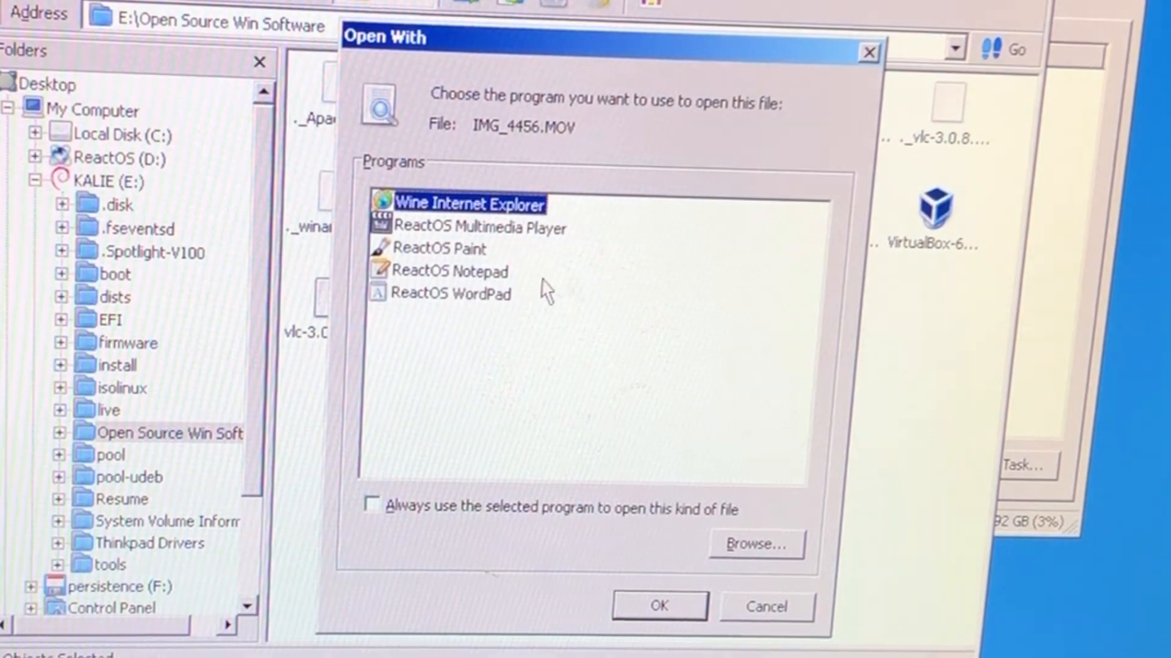
{"action": "left_click", "coordinate": [657, 606]}
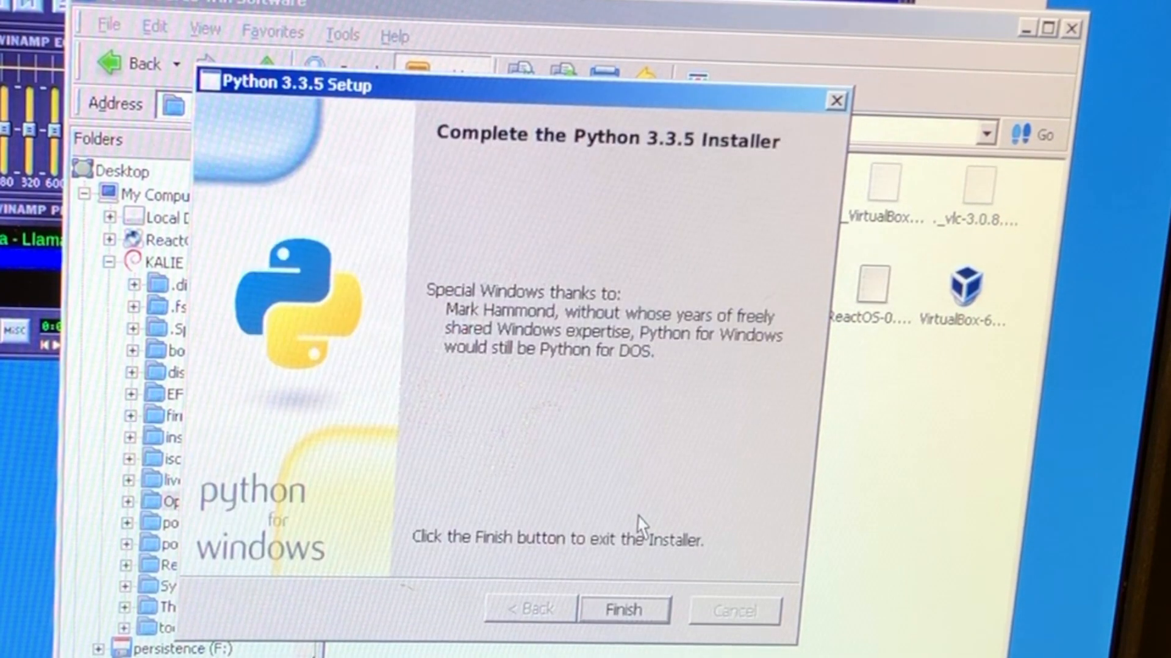
- Finish the Python 3.3.5 setup and complete the Writer heading with its final K
{"action": "left_click", "coordinate": [624, 610]}
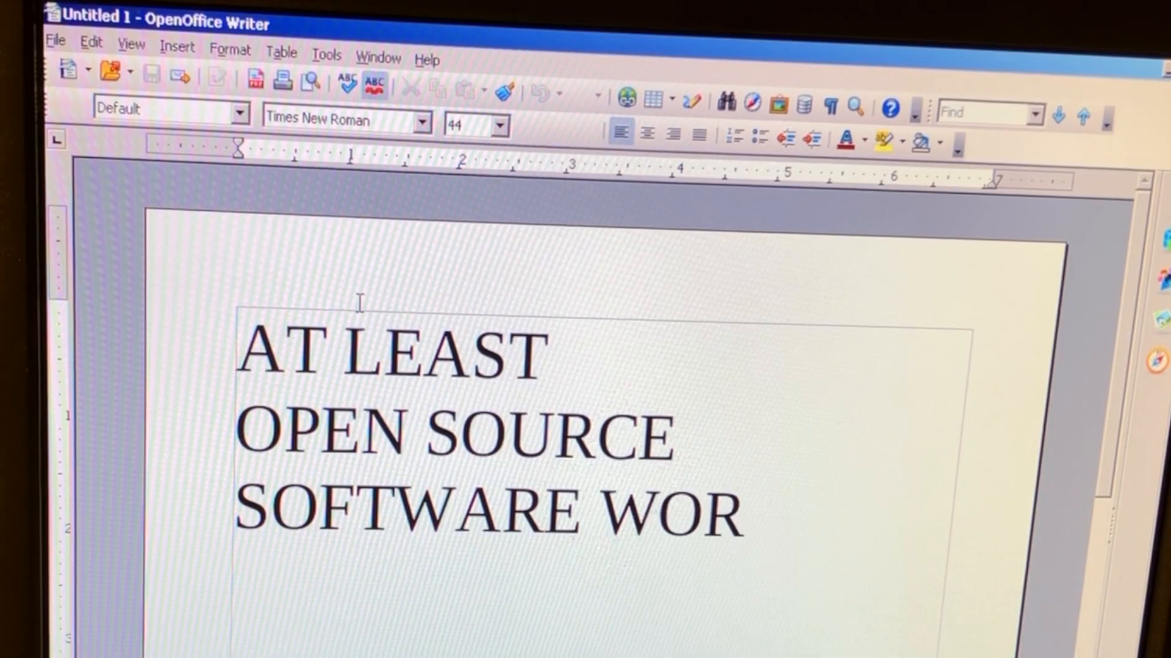
{"action": "type", "text": "K"}
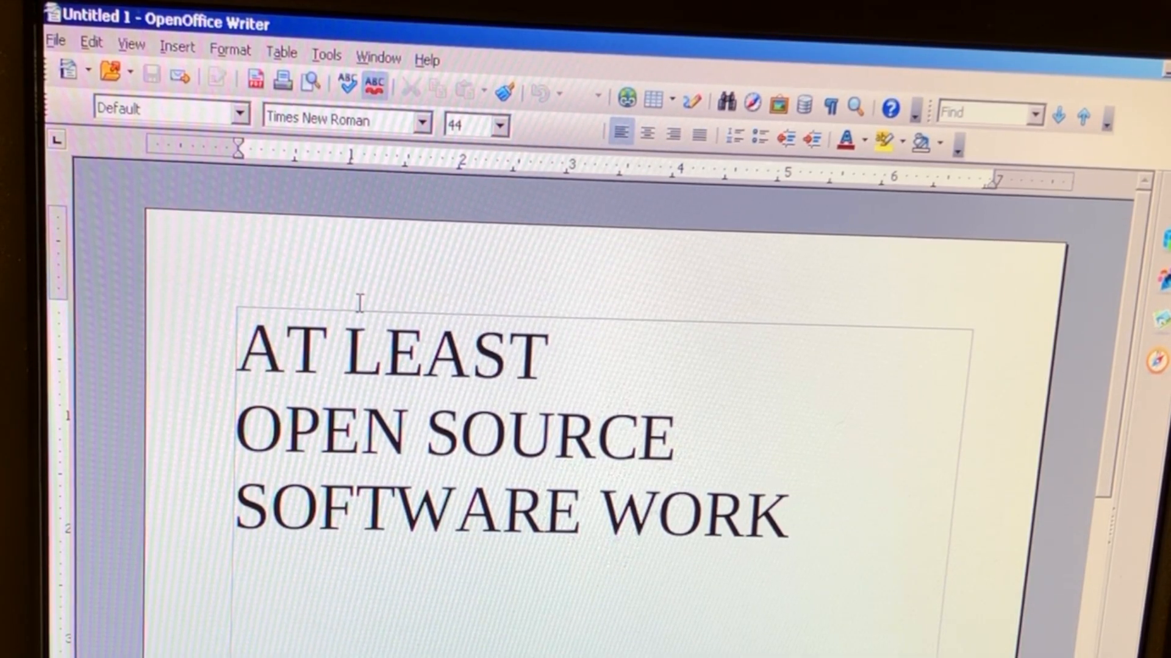